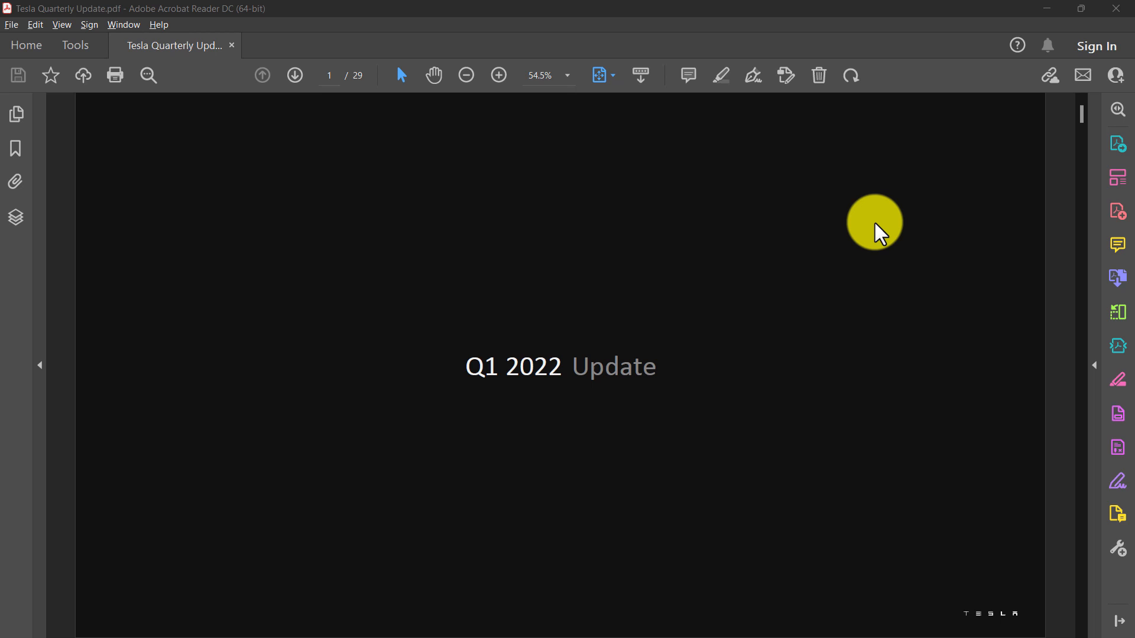
Review the Financial Summary table on page 4 of the Tesla Quarterly Update PDF
{"action": "scroll", "scroll_direction": "down", "scroll_amount": 3}
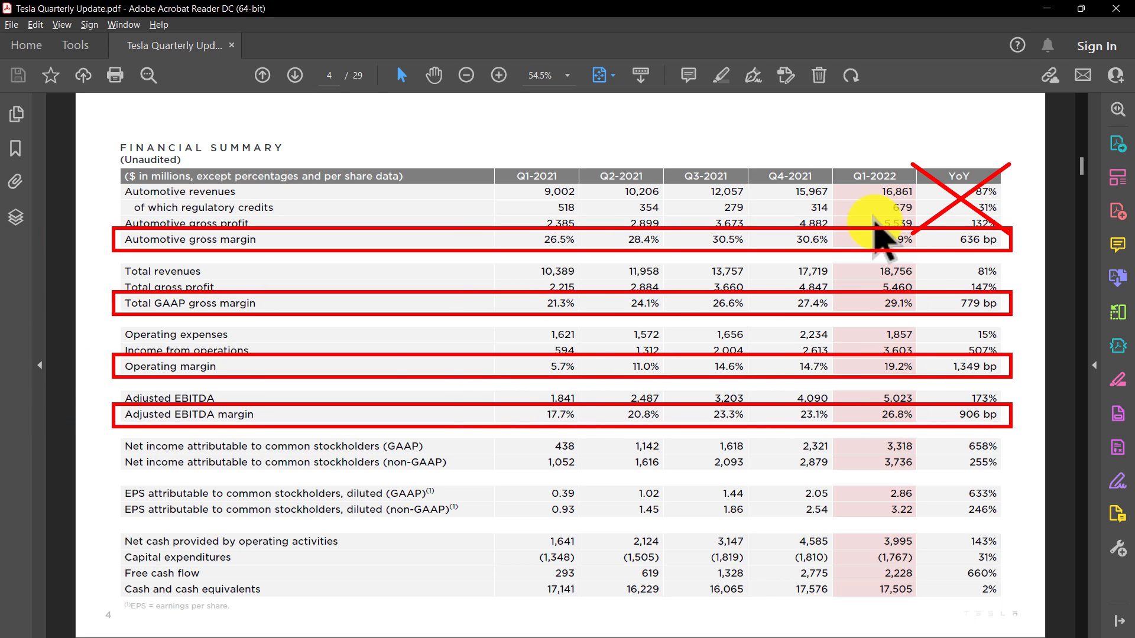
{"action": "left_click", "coordinate": [202, 207]}
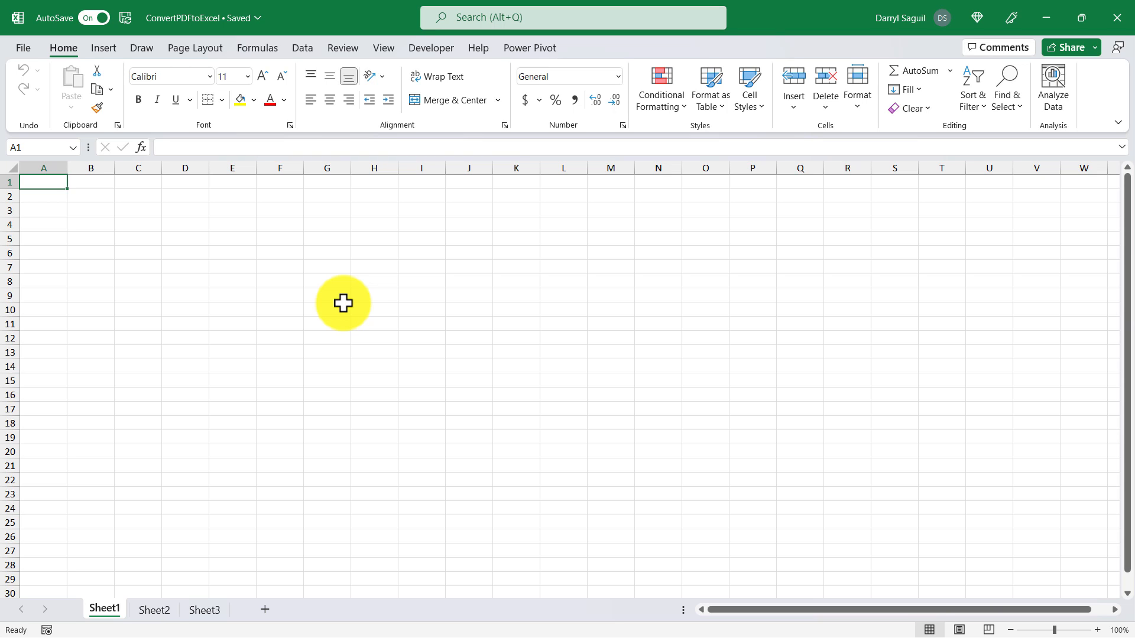
{"action": "mouse_move", "coordinate": [340, 226]}
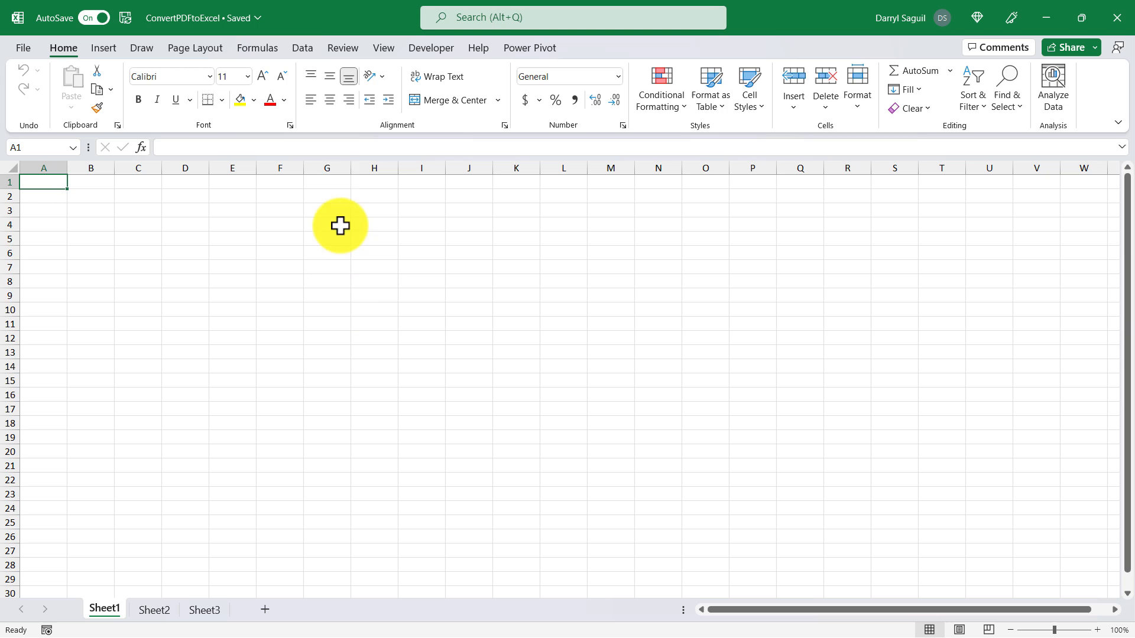
Start a PDF data import in Excel through Get Data > From File > From PDF
{"action": "left_click", "coordinate": [302, 48]}
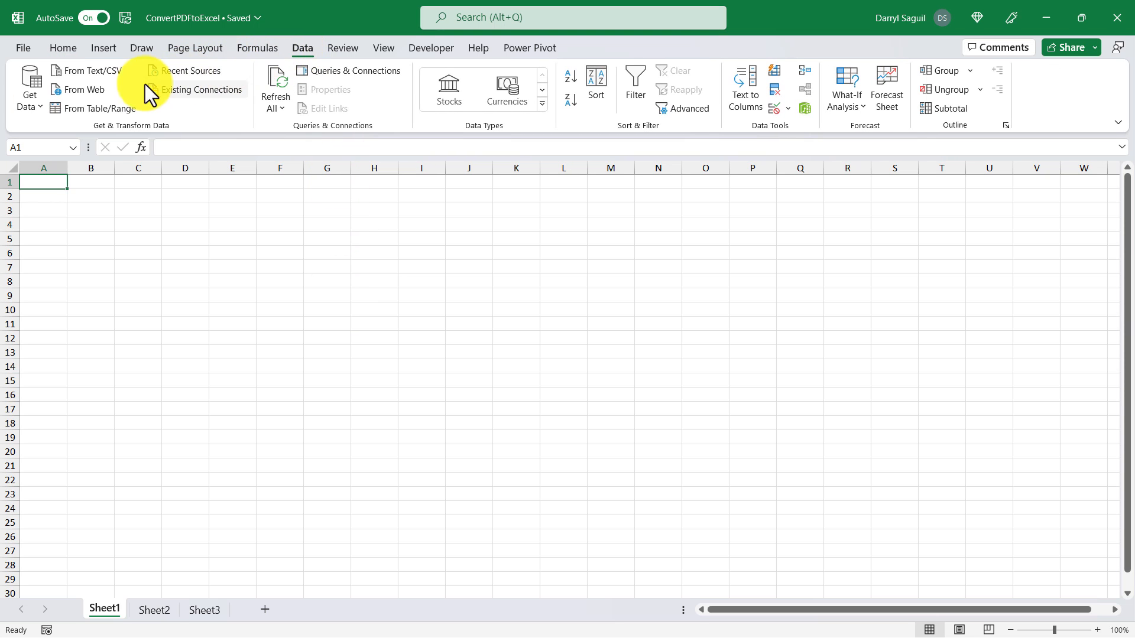
{"action": "left_click", "coordinate": [29, 91]}
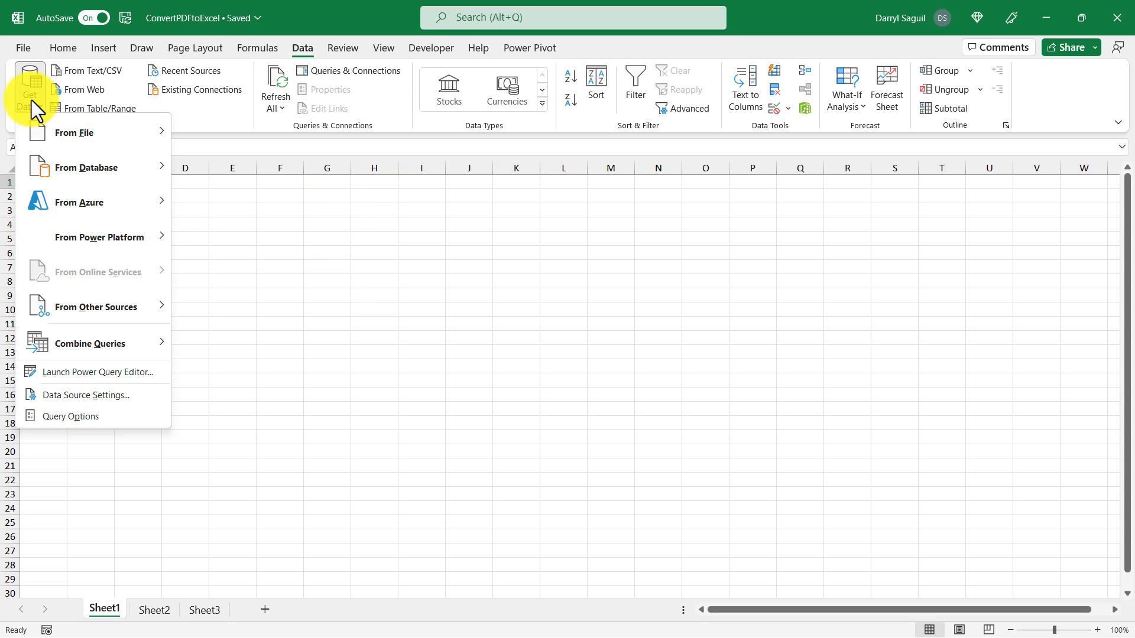
{"action": "left_click", "coordinate": [74, 132]}
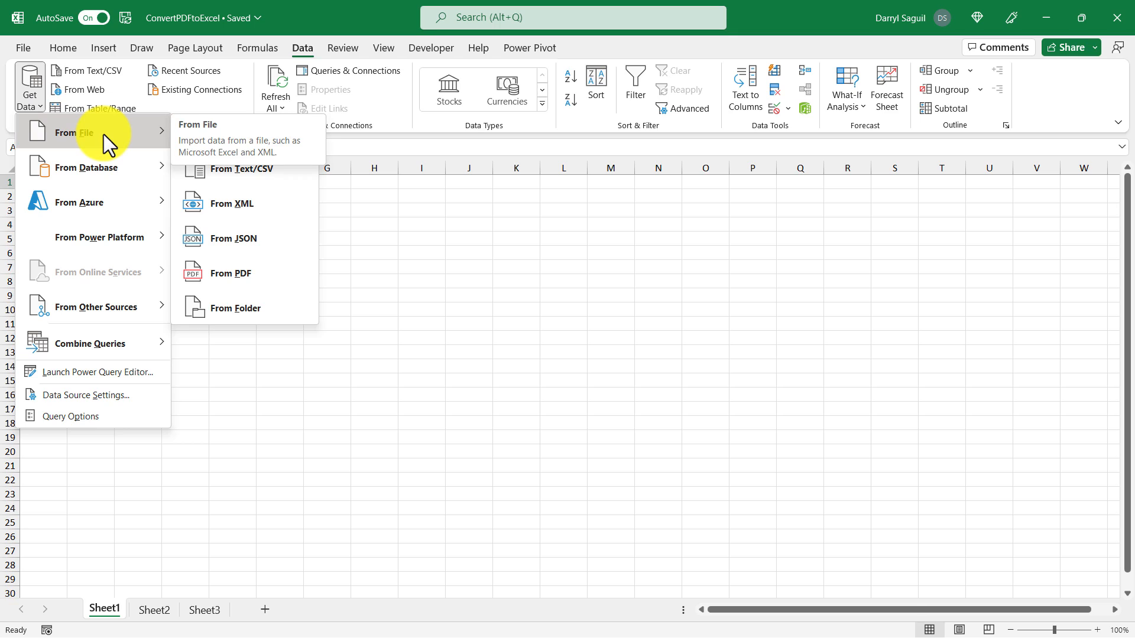
{"action": "mouse_move", "coordinate": [281, 255]}
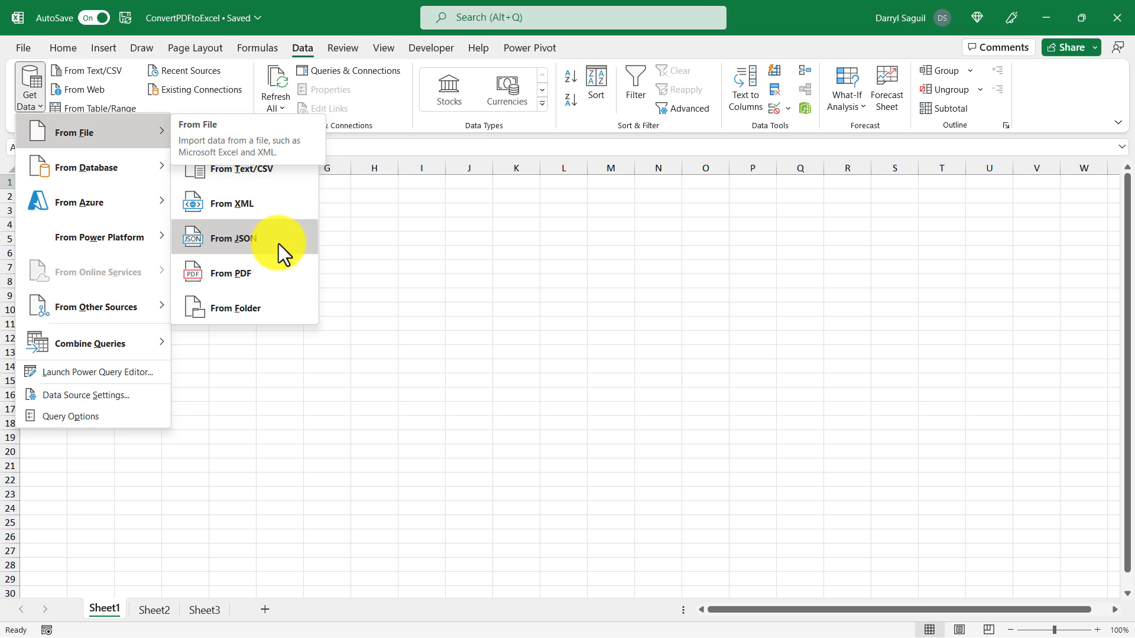
{"action": "mouse_move", "coordinate": [287, 279]}
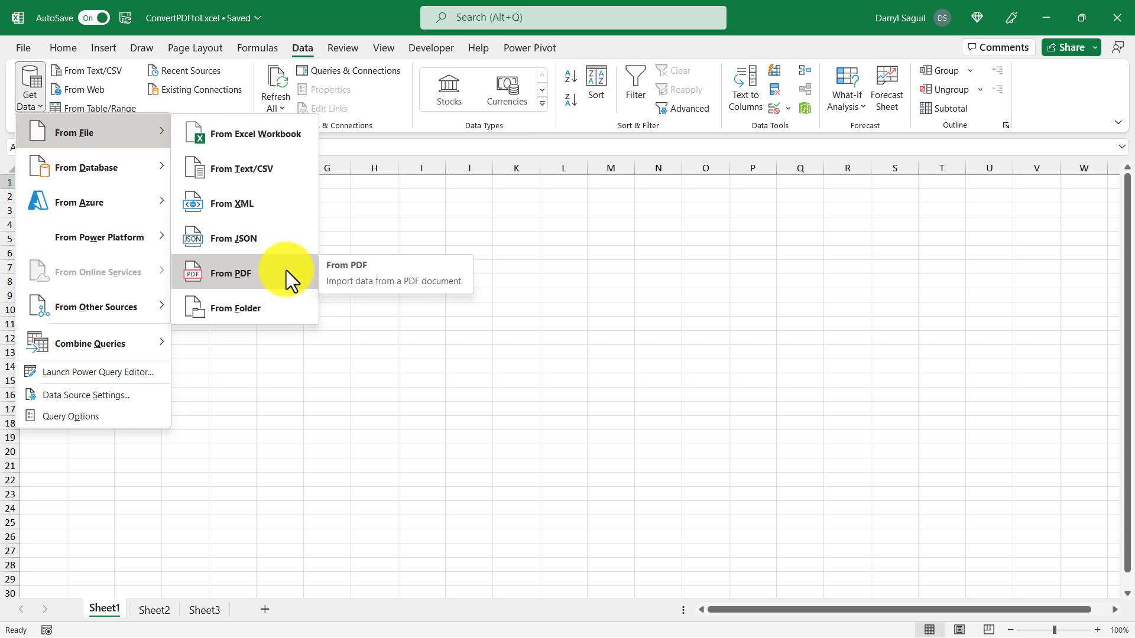
{"action": "left_click", "coordinate": [230, 273]}
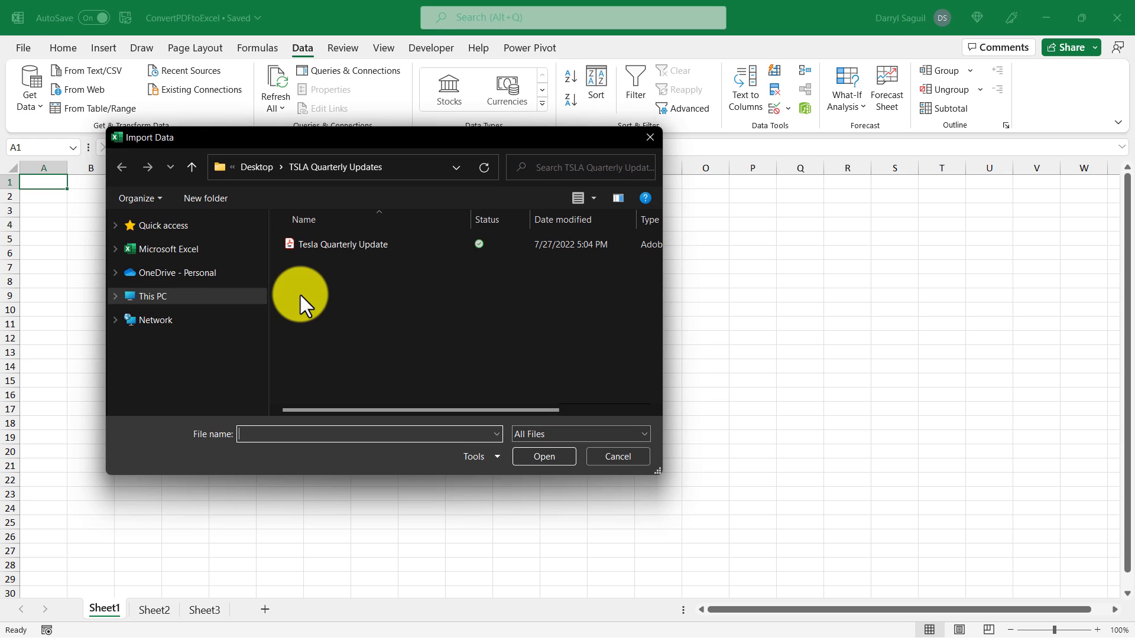
Load Tesla Quarterly Update.pdf into the Navigator to list its detected tables
{"action": "left_click", "coordinate": [343, 245]}
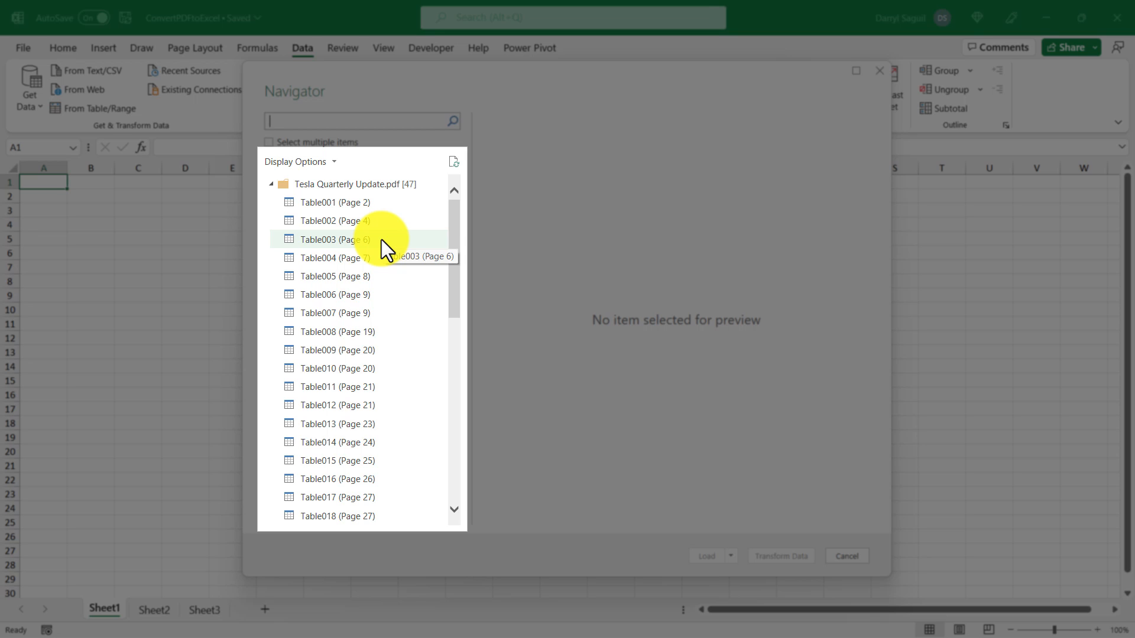
Preview Table002 (Page 4), the quarterly financial summary, in the Navigator
{"action": "left_click", "coordinate": [329, 221]}
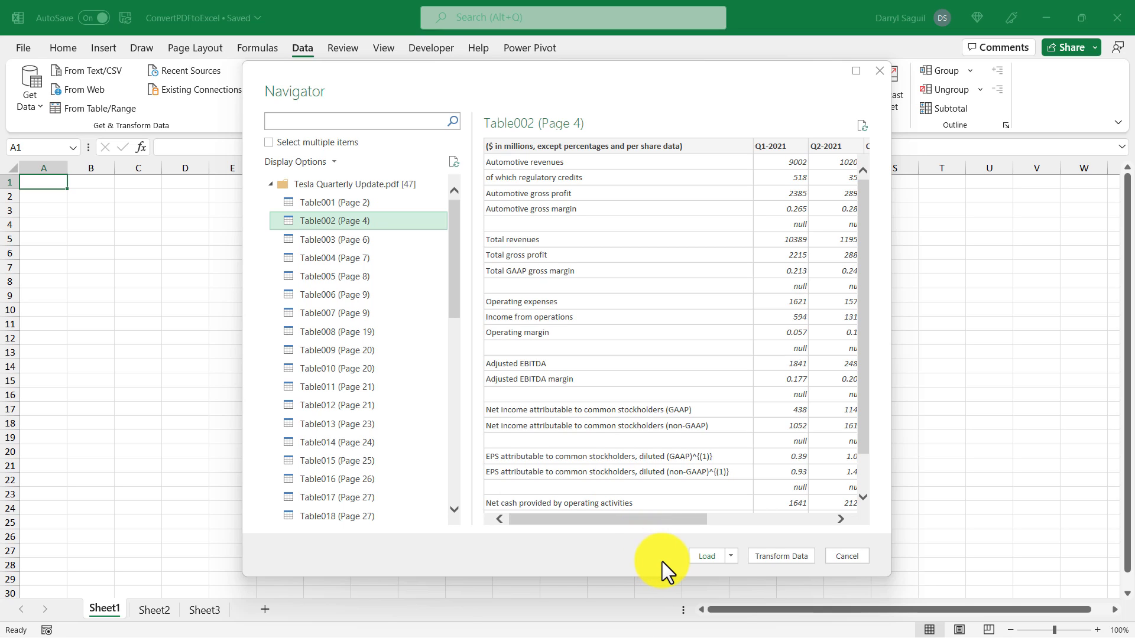
{"action": "mouse_move", "coordinate": [716, 582]}
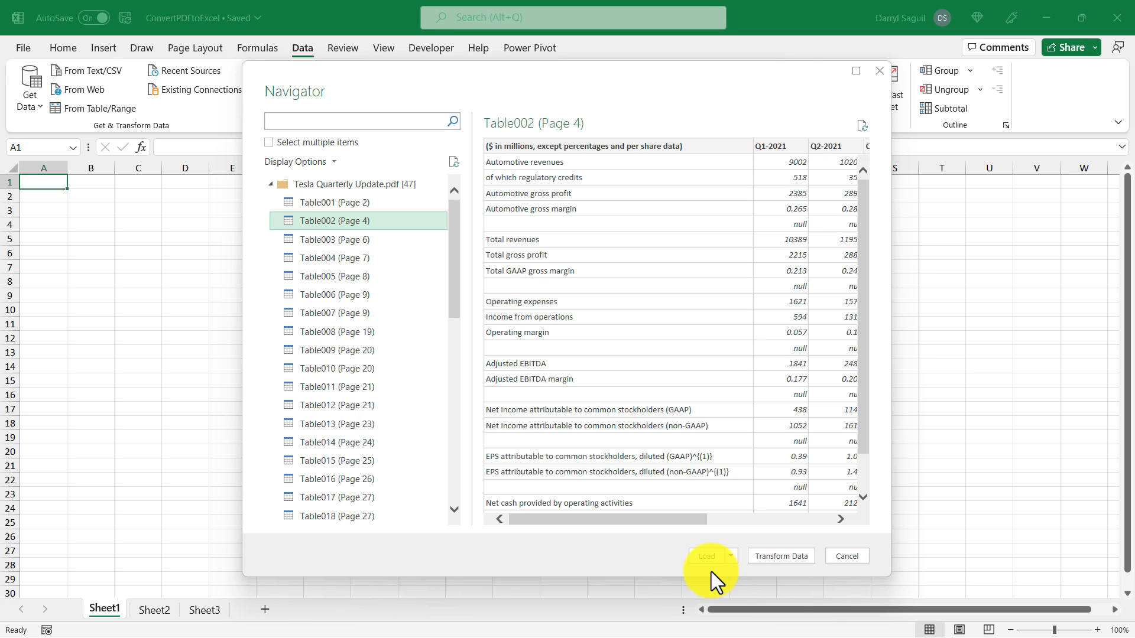
{"action": "mouse_move", "coordinate": [781, 576]}
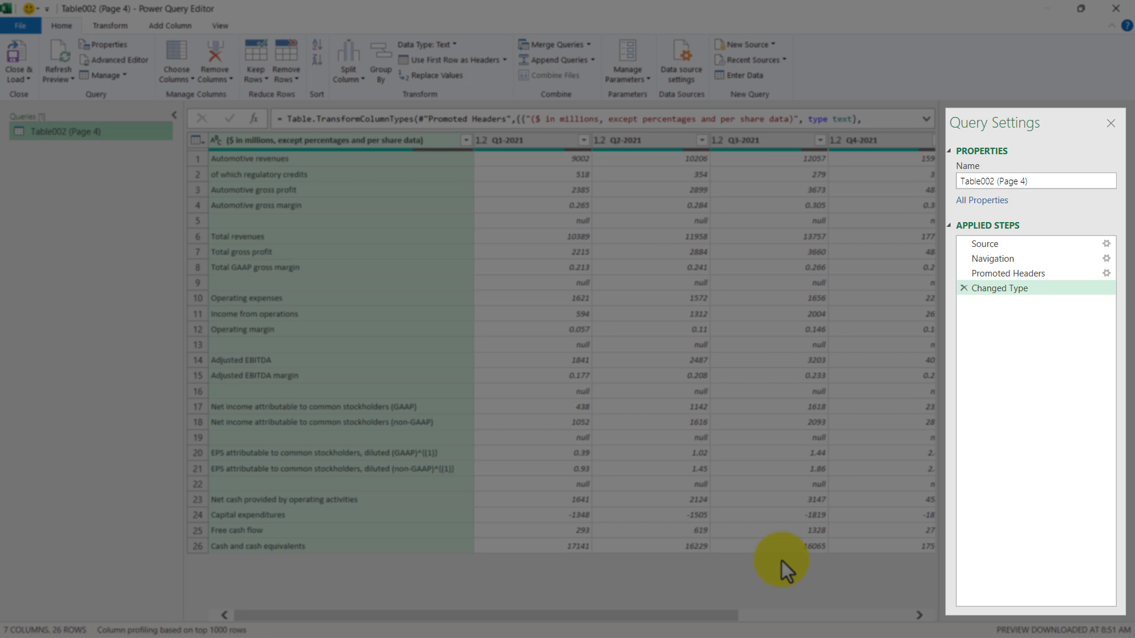
{"action": "mouse_move", "coordinate": [895, 334]}
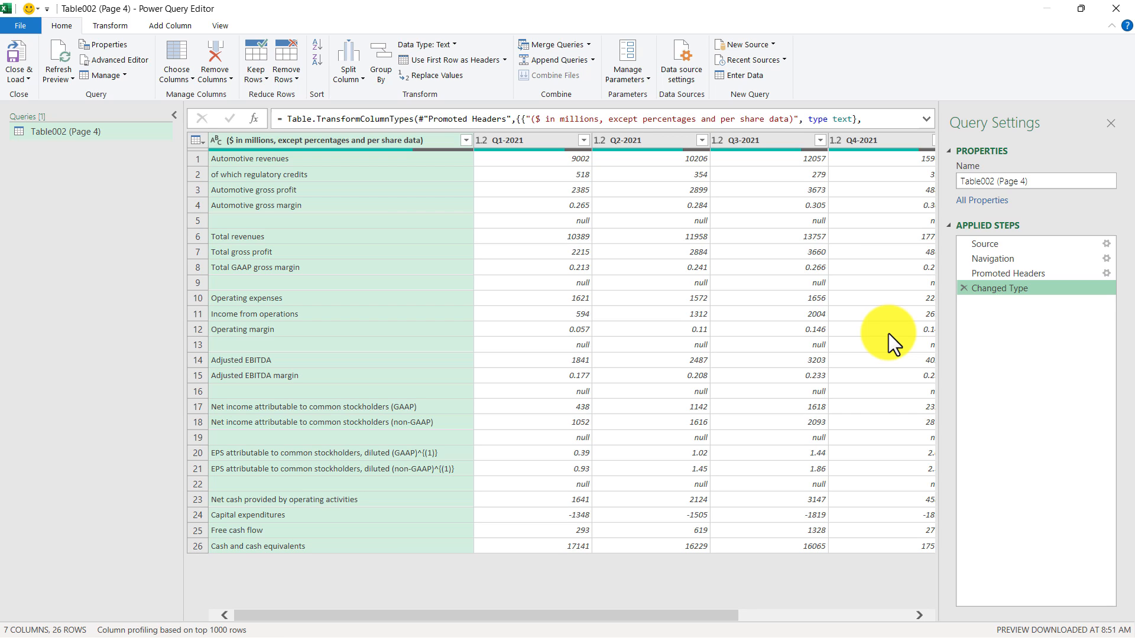
{"action": "mouse_move", "coordinate": [1073, 248]}
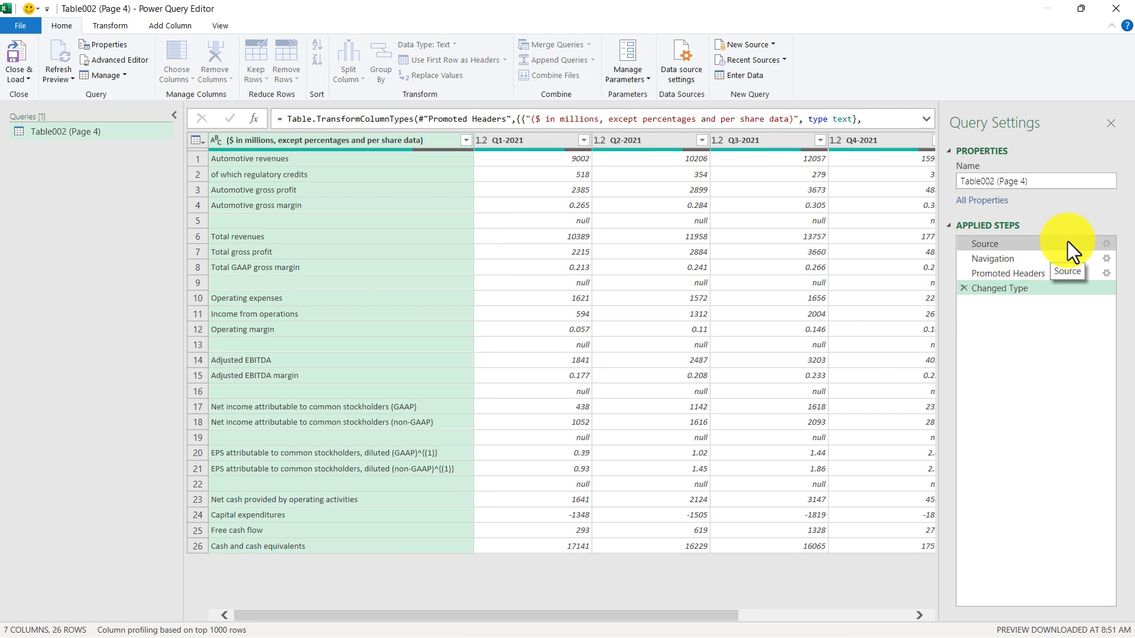
Delete the Changed Type step so figures like 9,002 and 26.5% stay text
{"action": "left_click", "coordinate": [984, 244]}
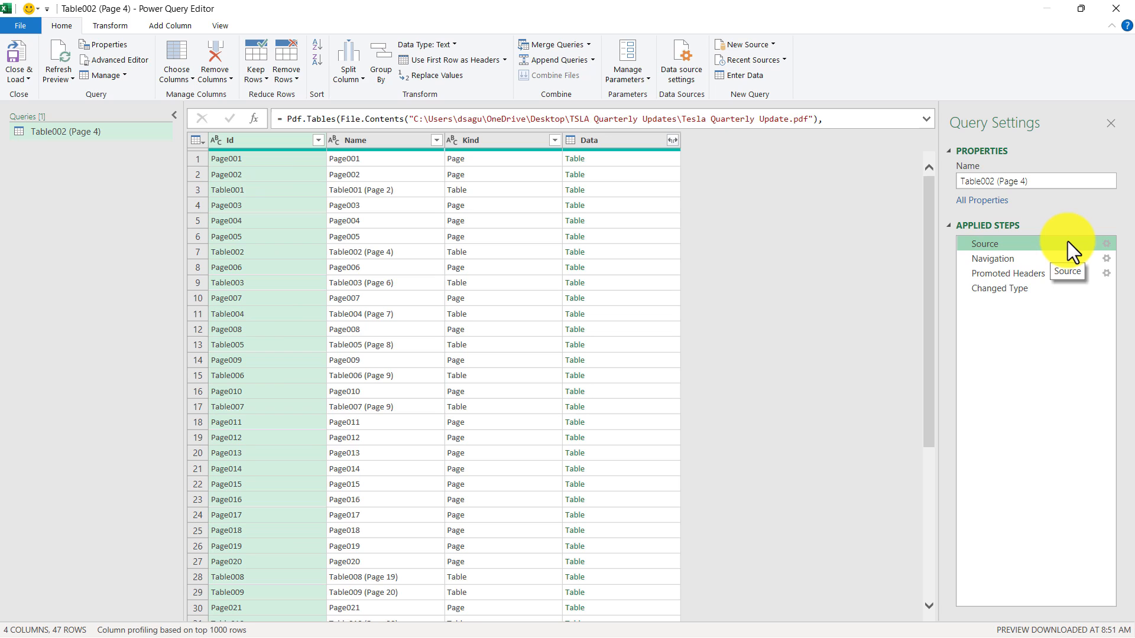
{"action": "mouse_move", "coordinate": [1053, 270]}
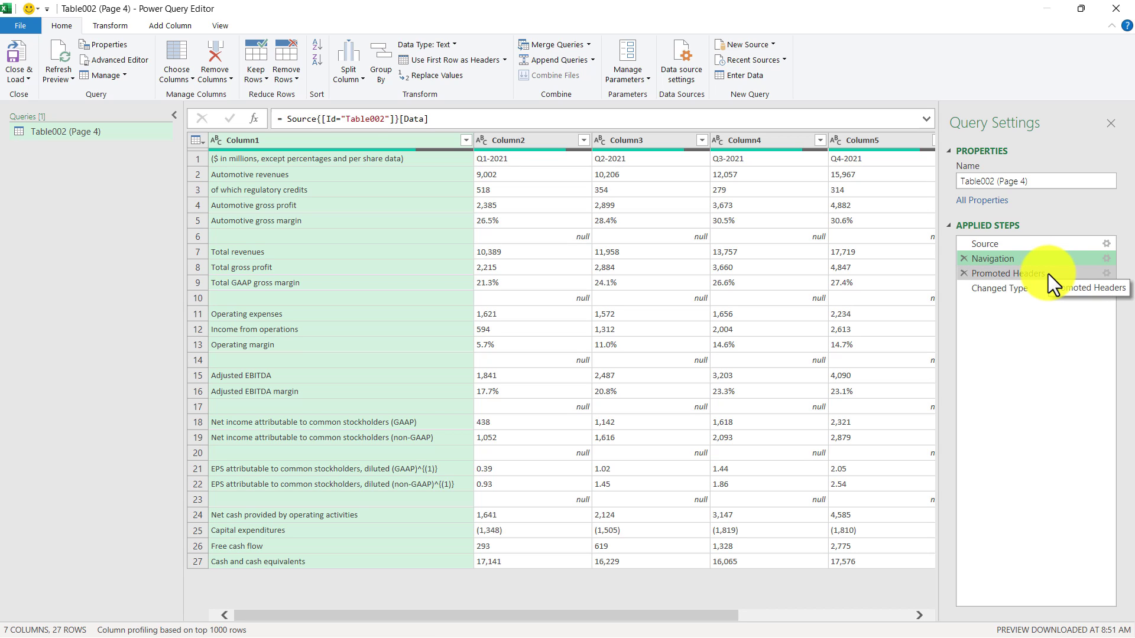
{"action": "left_click", "coordinate": [1010, 273]}
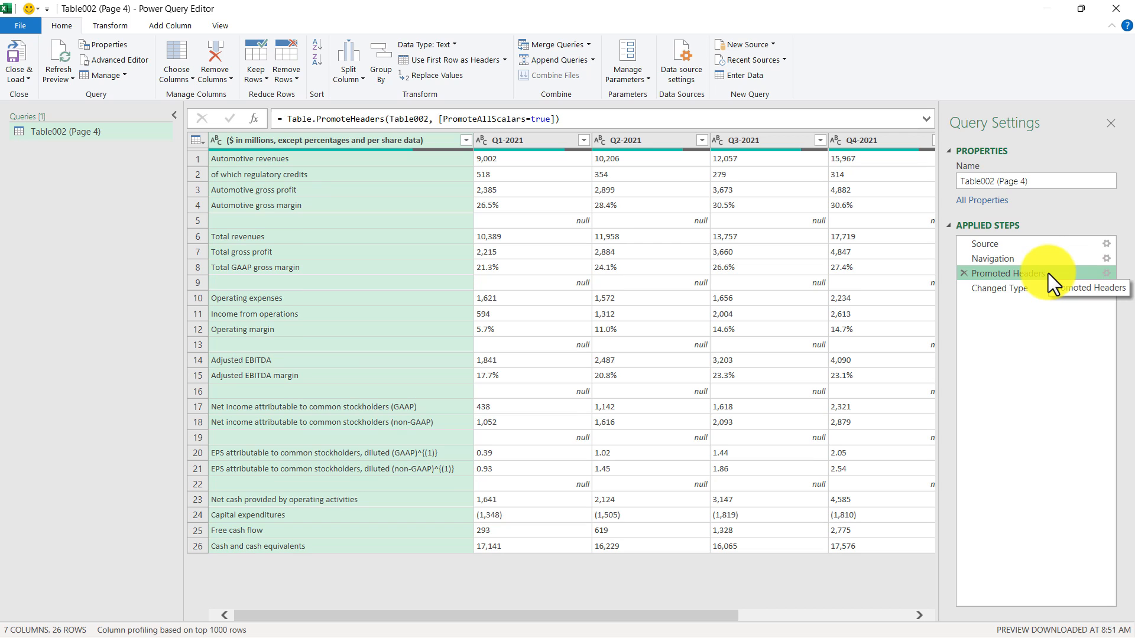
{"action": "left_click", "coordinate": [998, 288]}
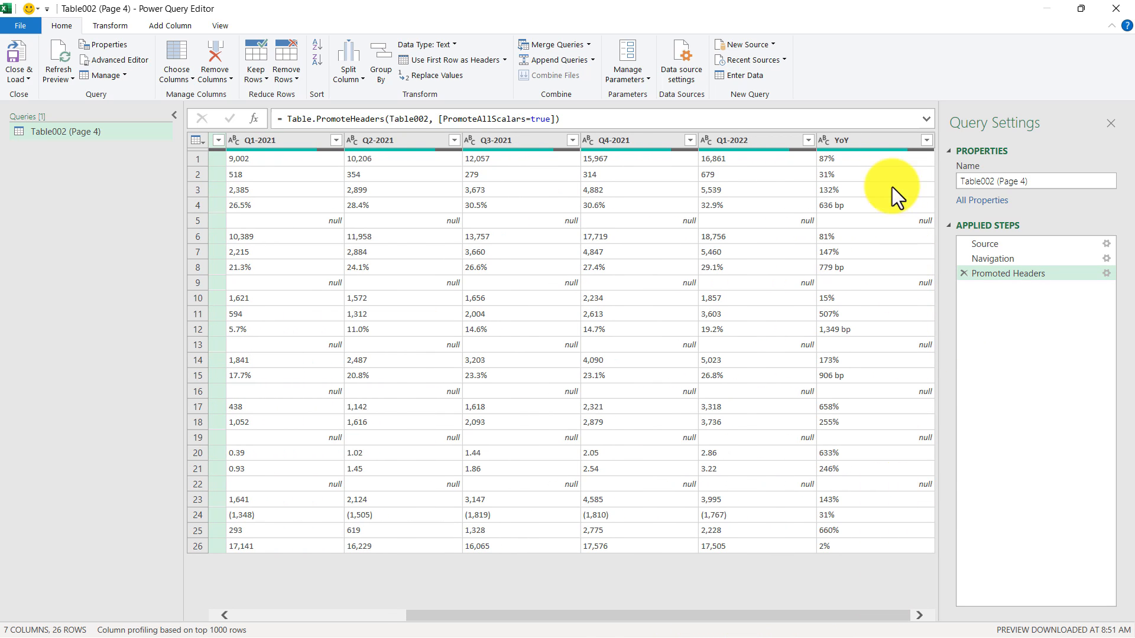
Remove the YoY column, leaving 6 columns
{"action": "right_click", "coordinate": [871, 140]}
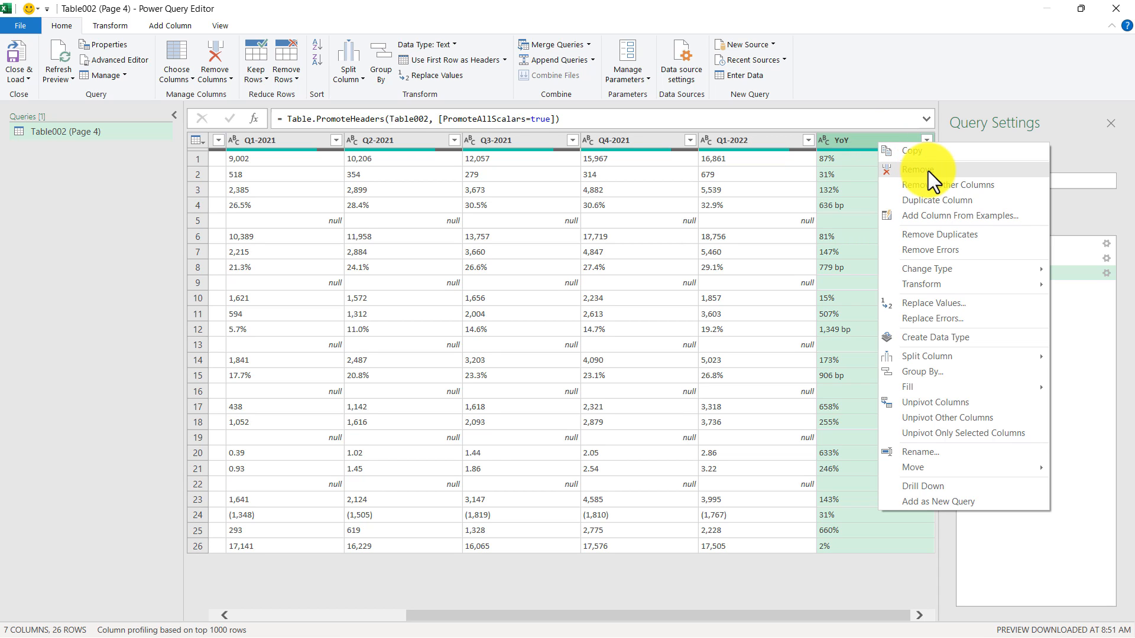
{"action": "left_click", "coordinate": [913, 170]}
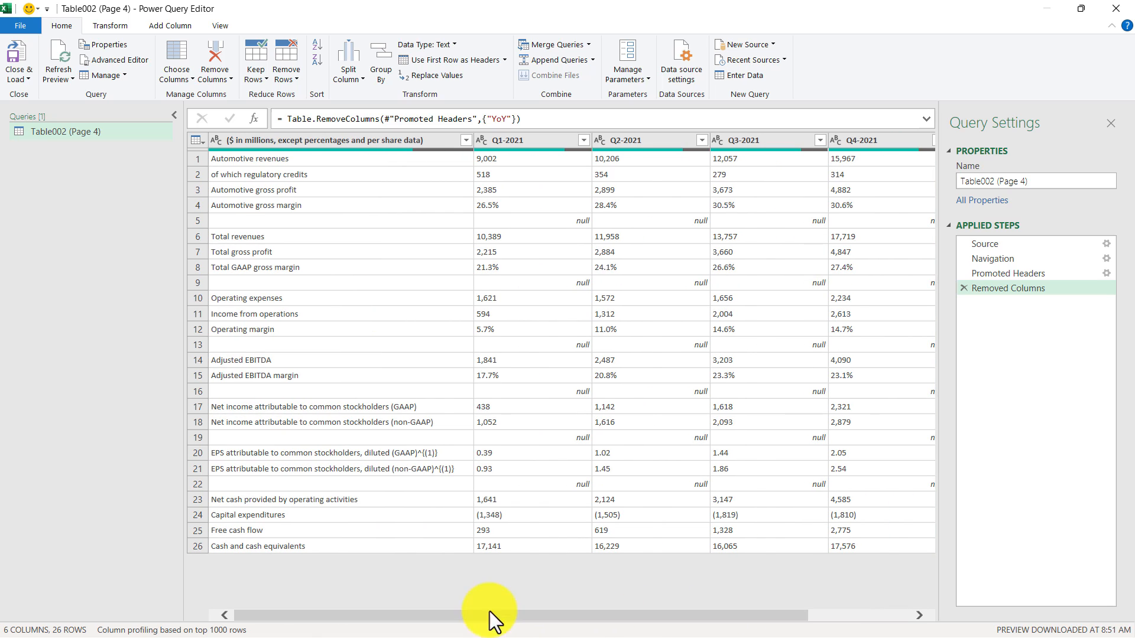
{"action": "mouse_move", "coordinate": [412, 586]}
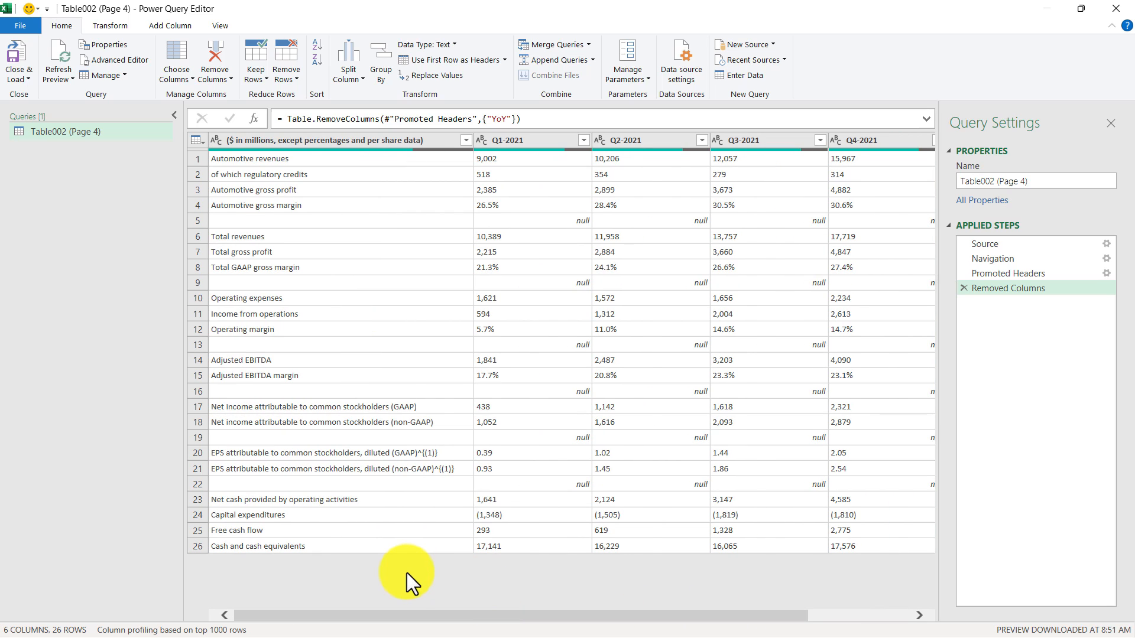
{"action": "mouse_move", "coordinate": [402, 223]}
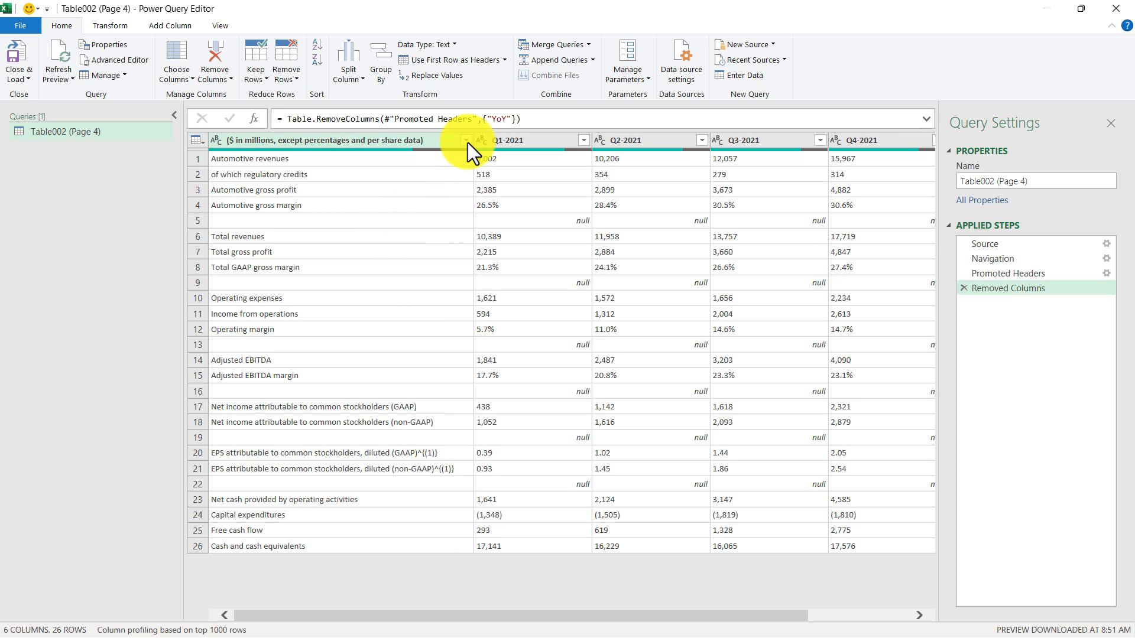
Filter empty rows out of the first column, leaving 20 rows
{"action": "left_click", "coordinate": [465, 140]}
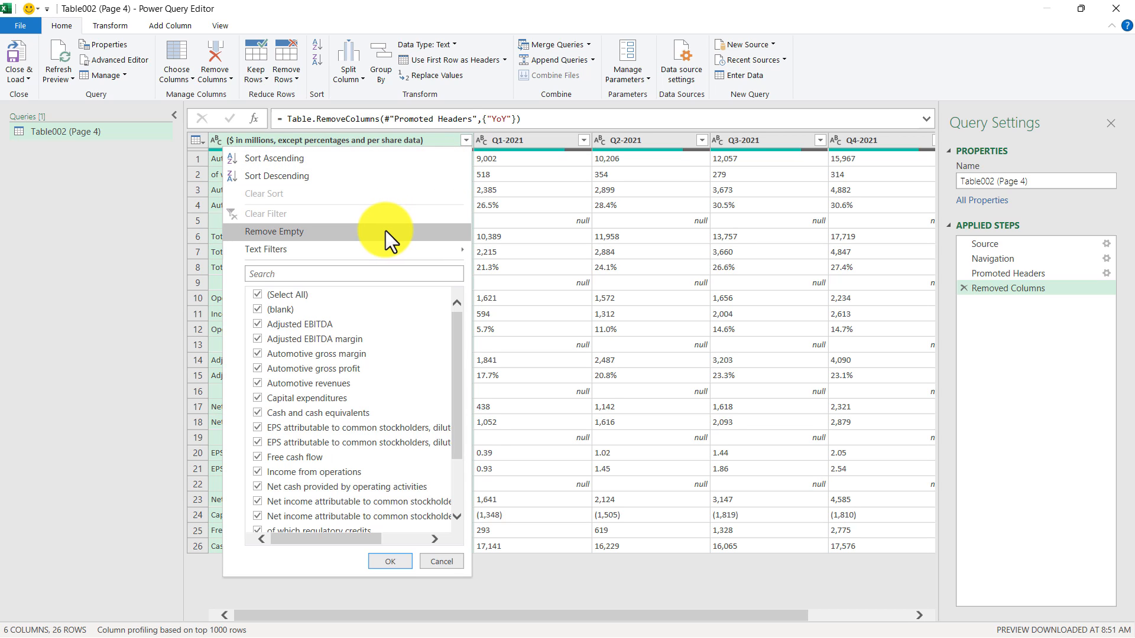
{"action": "left_click", "coordinate": [274, 232]}
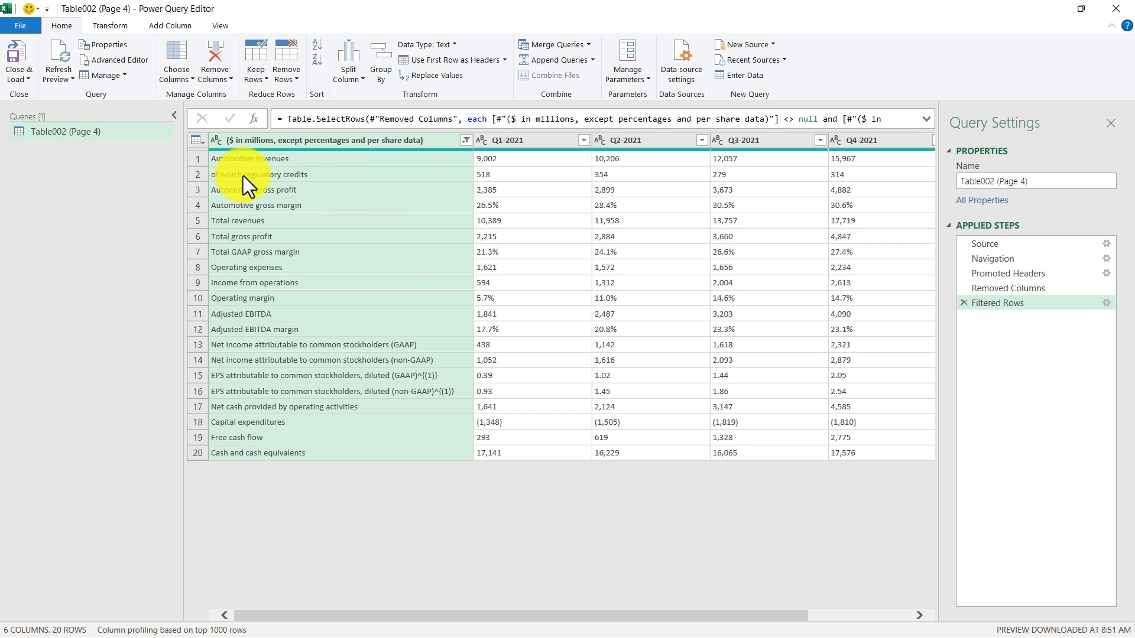
{"action": "mouse_move", "coordinate": [332, 178]}
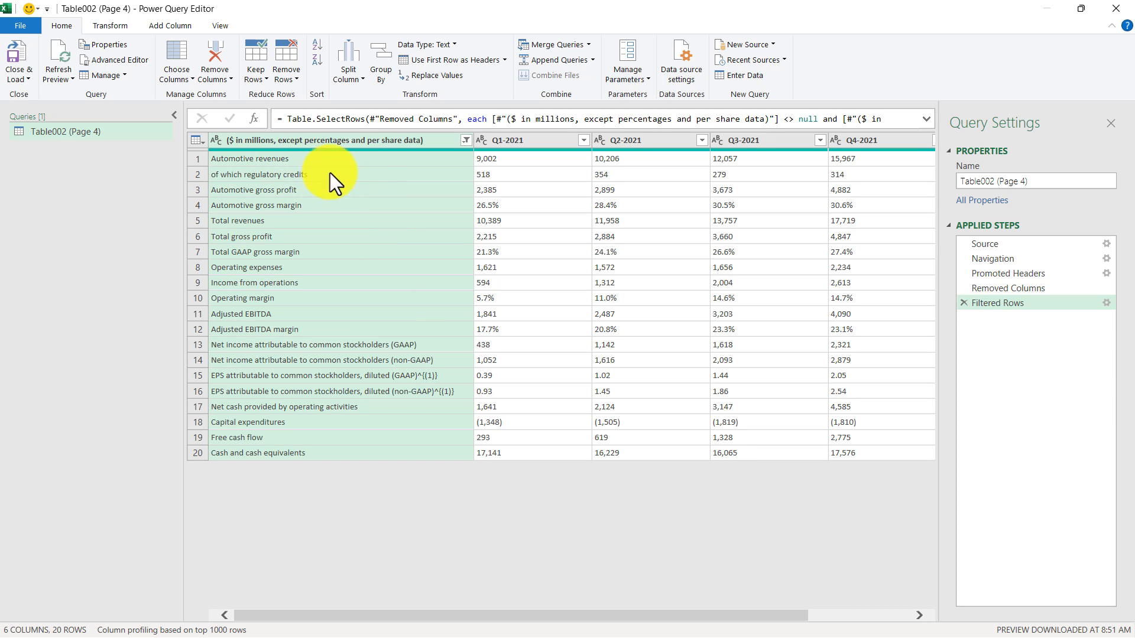
Exclude the 'of which regulatory credits' row from the filter, leaving 19 rows
{"action": "left_click", "coordinate": [466, 140]}
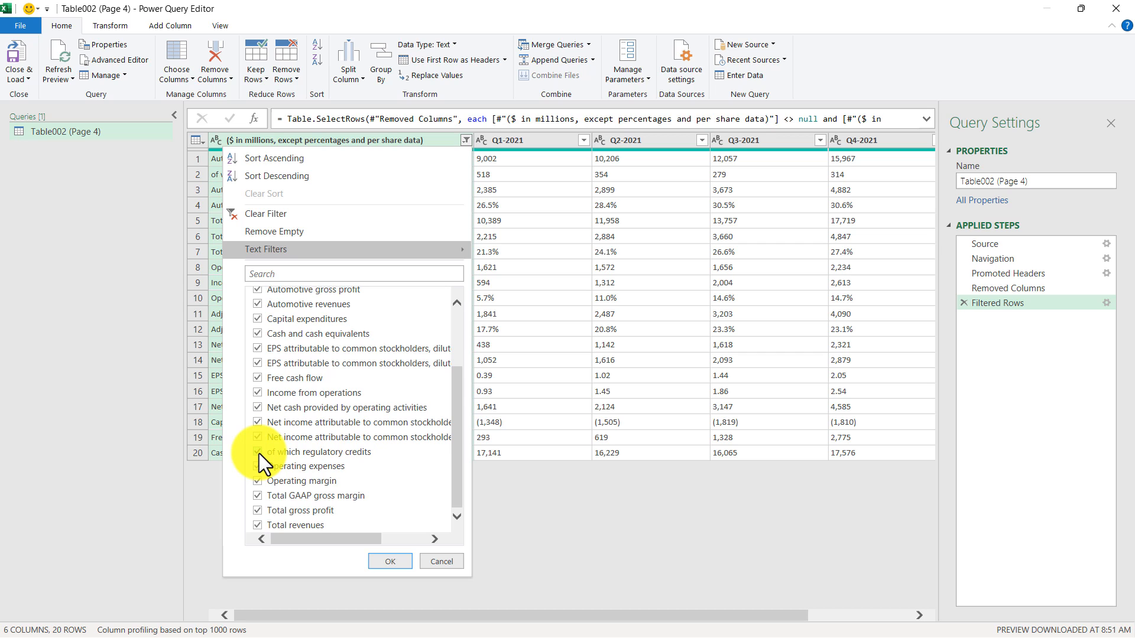
{"action": "left_click", "coordinate": [257, 452]}
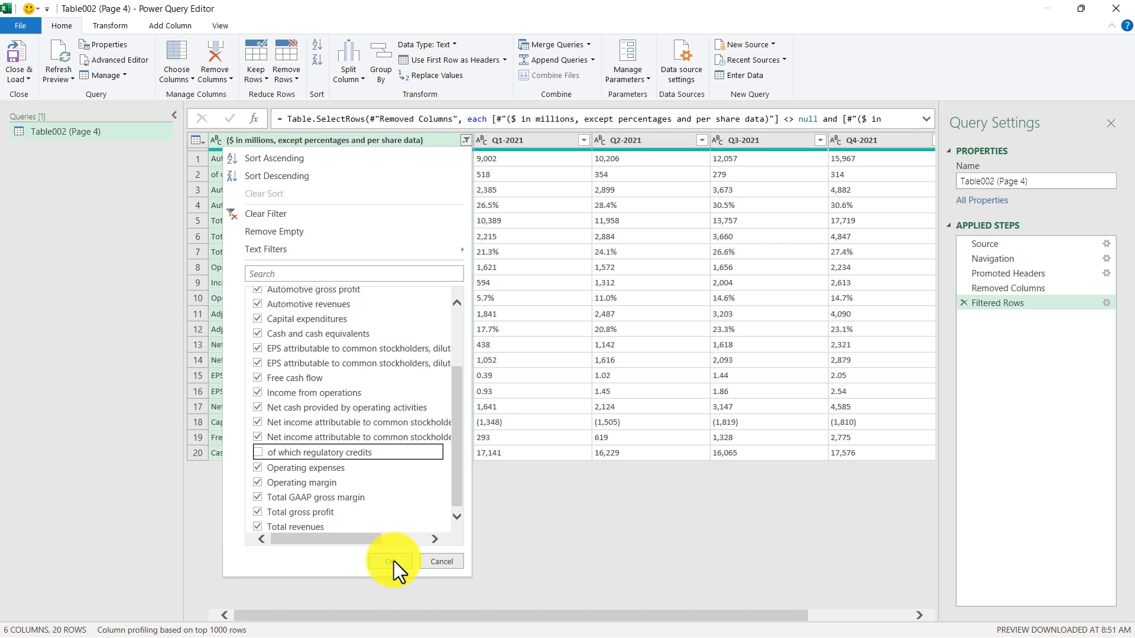
{"action": "left_click", "coordinate": [393, 561]}
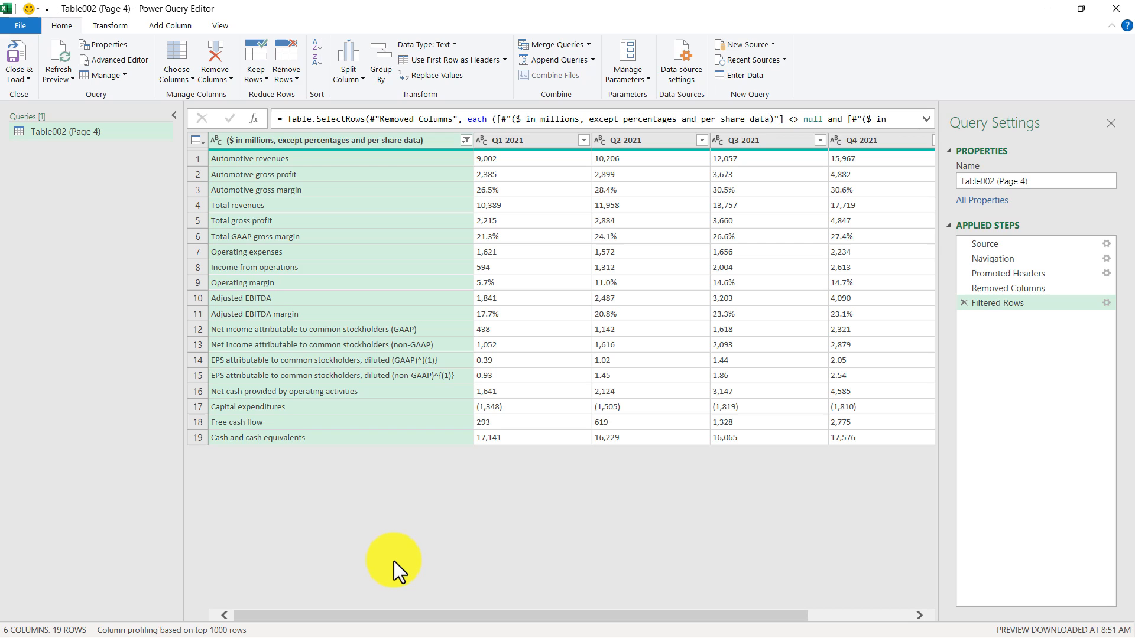
{"action": "mouse_move", "coordinate": [386, 492]}
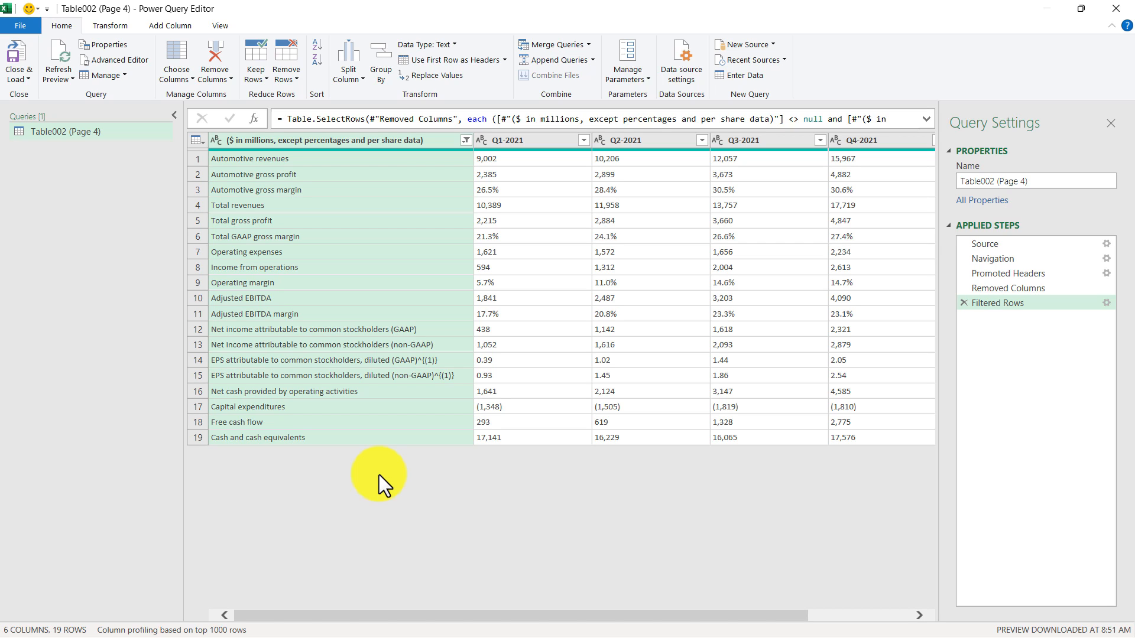
{"action": "mouse_move", "coordinate": [405, 200]}
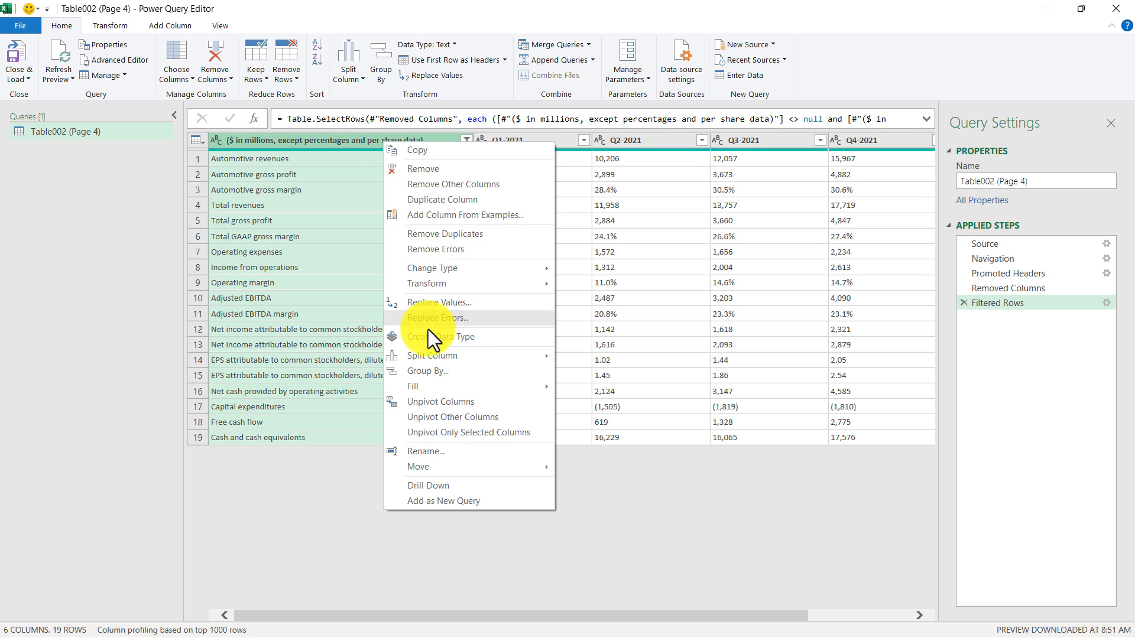
{"action": "mouse_move", "coordinate": [494, 433]}
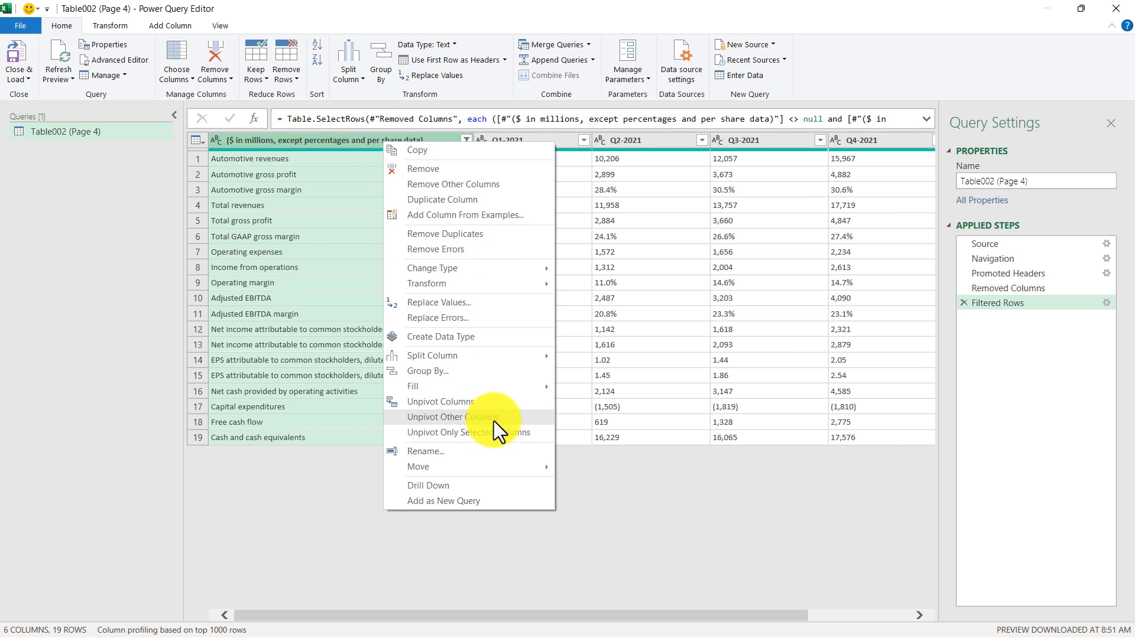
{"action": "mouse_move", "coordinate": [514, 428]}
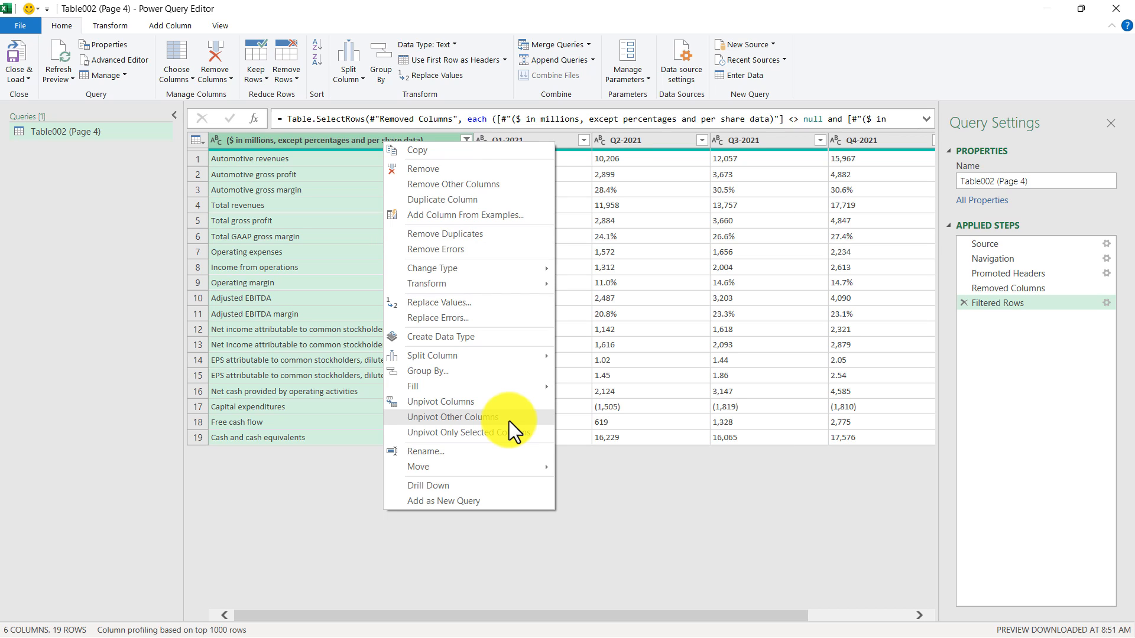
Unpivot the quarter columns into Attribute and Value columns, giving 95 rows
{"action": "left_click", "coordinate": [452, 417]}
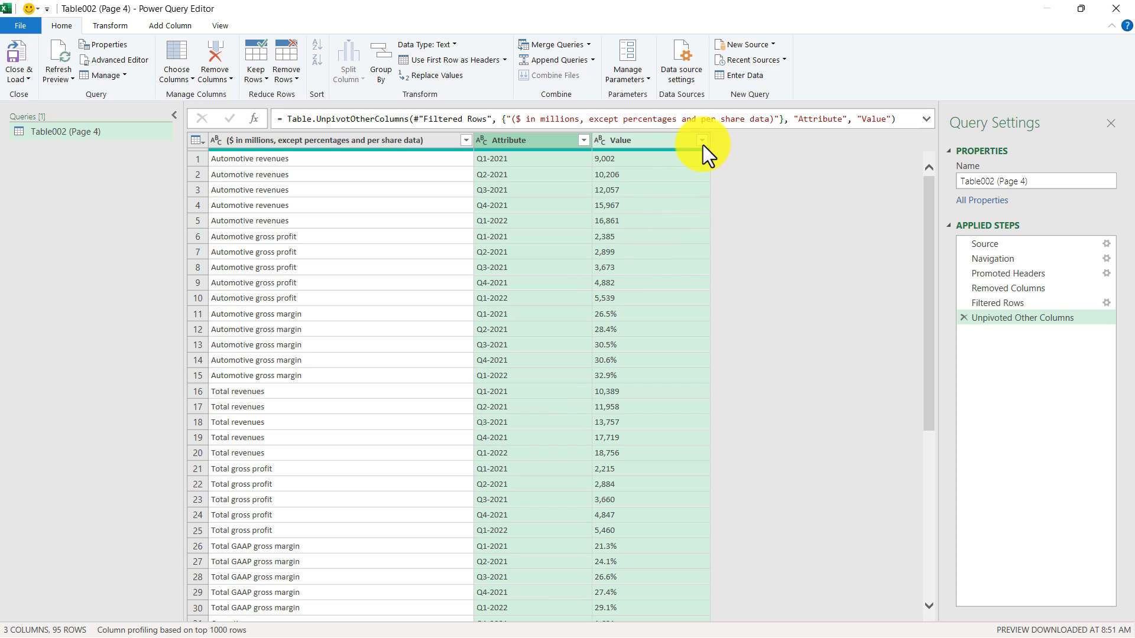
{"action": "left_click", "coordinate": [701, 140]}
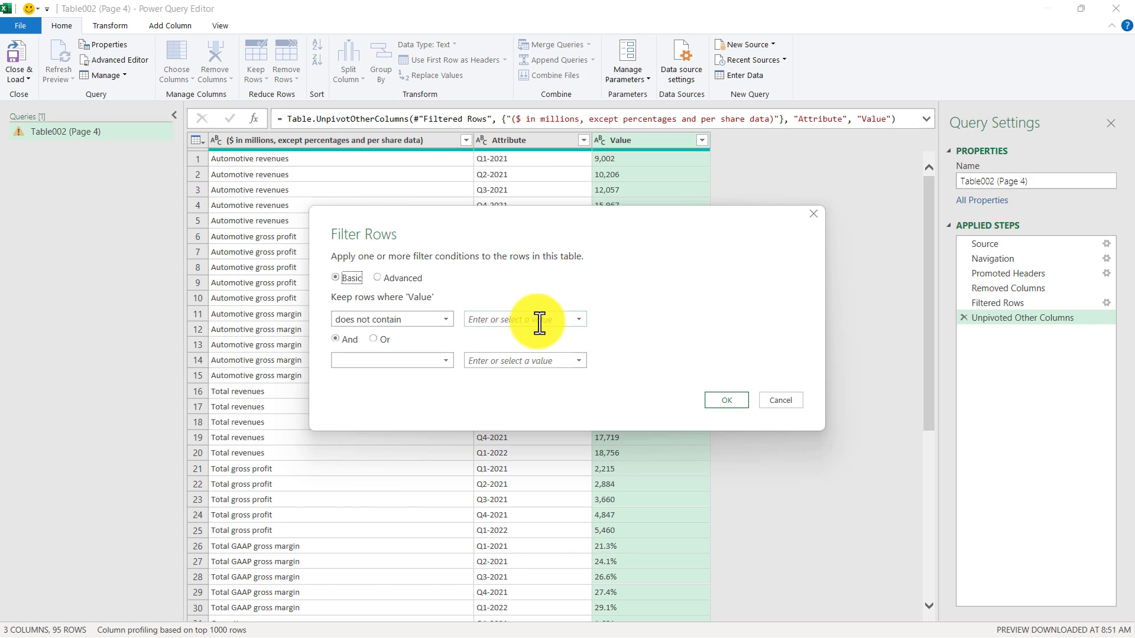
Filter out Value entries containing %, leaving 75 rows
{"action": "type", "text": "%"}
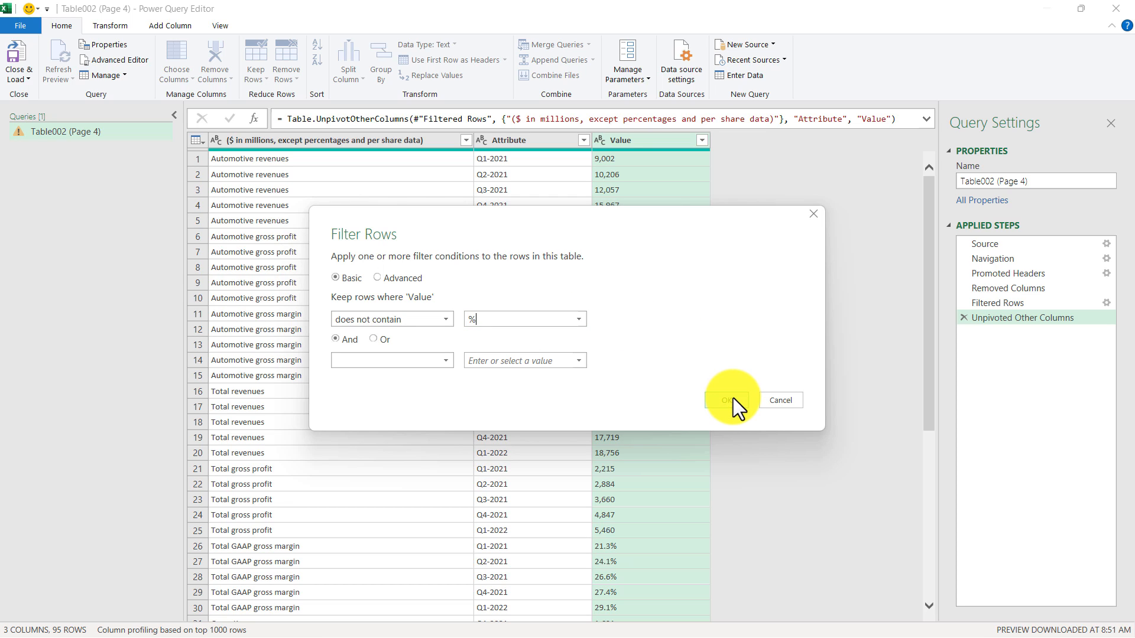
{"action": "left_click", "coordinate": [729, 400]}
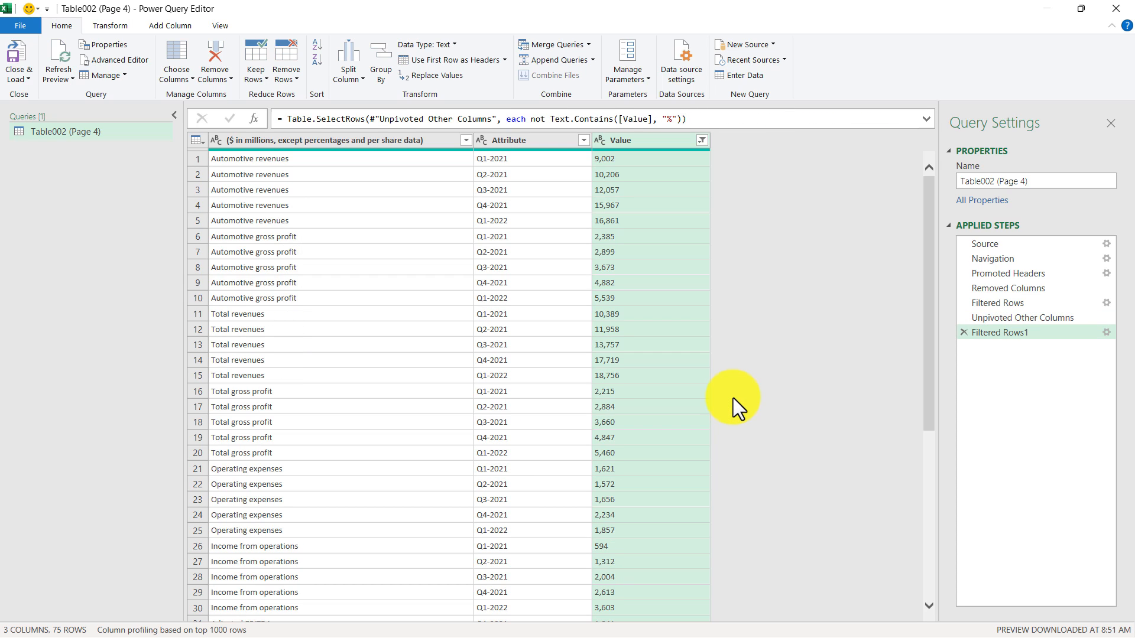
{"action": "left_click", "coordinate": [113, 26]}
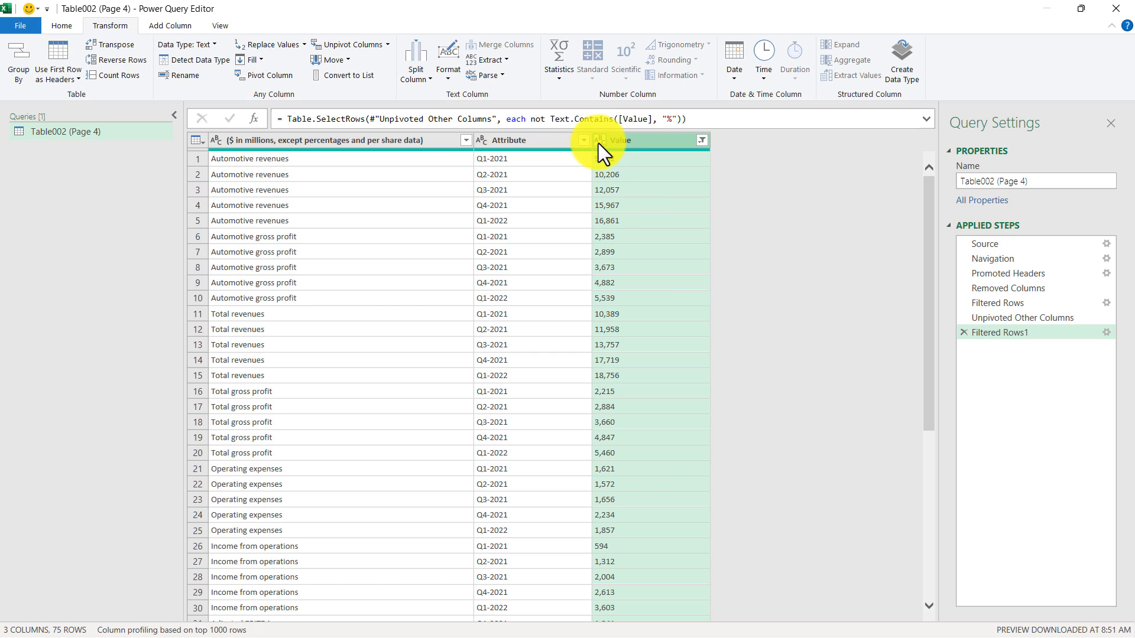
Change the Value column's data type to Currency, showing figures like 9,002.00
{"action": "left_click", "coordinate": [599, 140]}
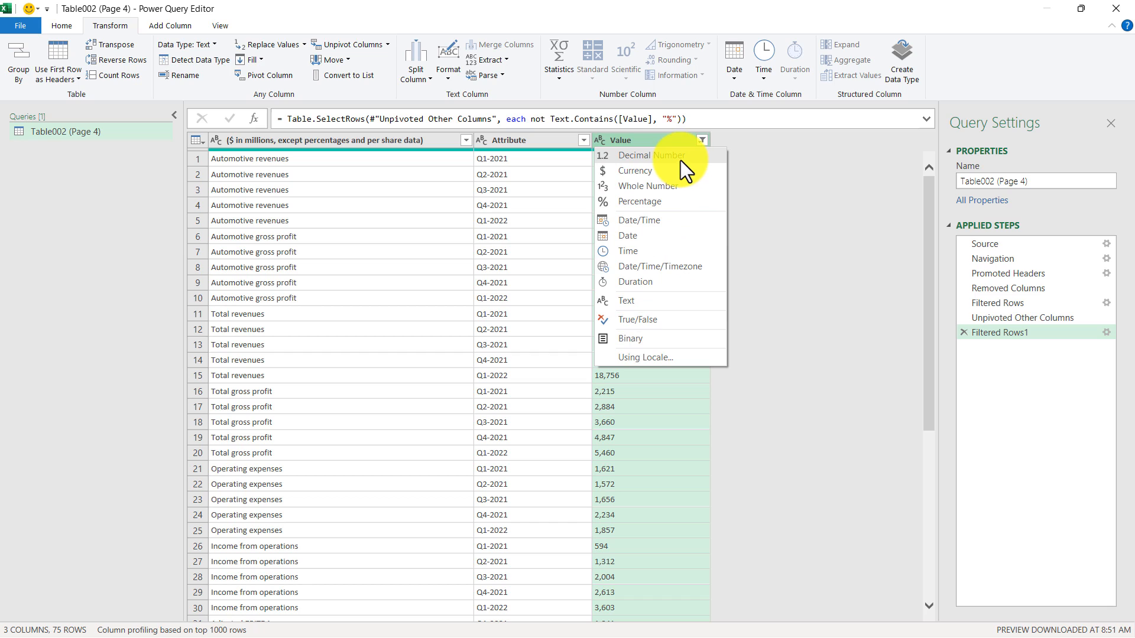
{"action": "mouse_move", "coordinate": [683, 182]}
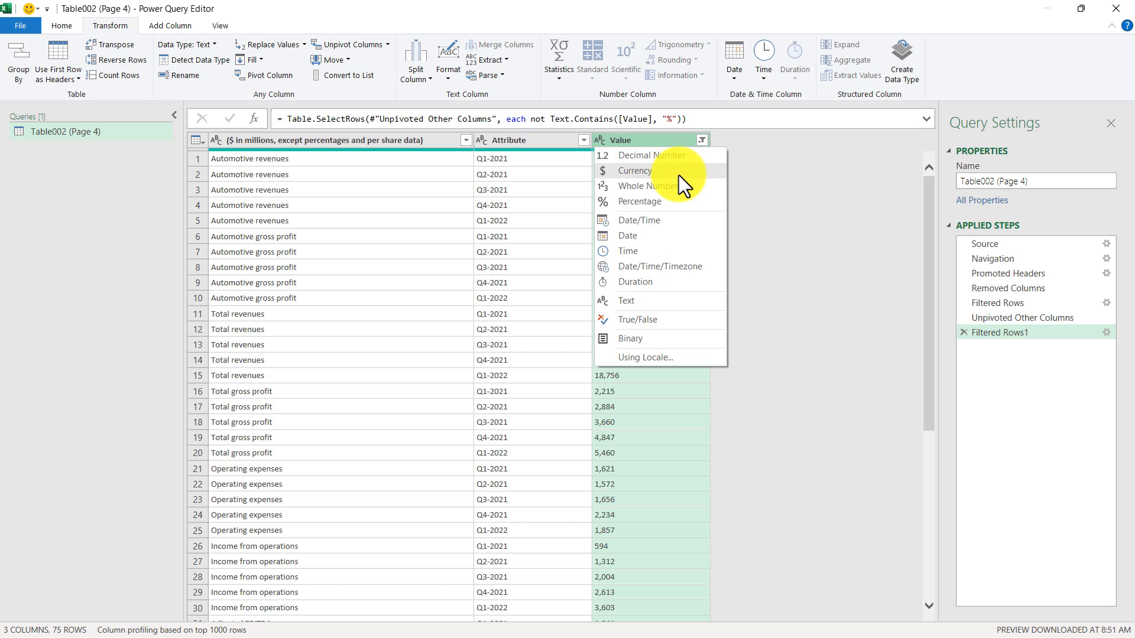
{"action": "left_click", "coordinate": [635, 171]}
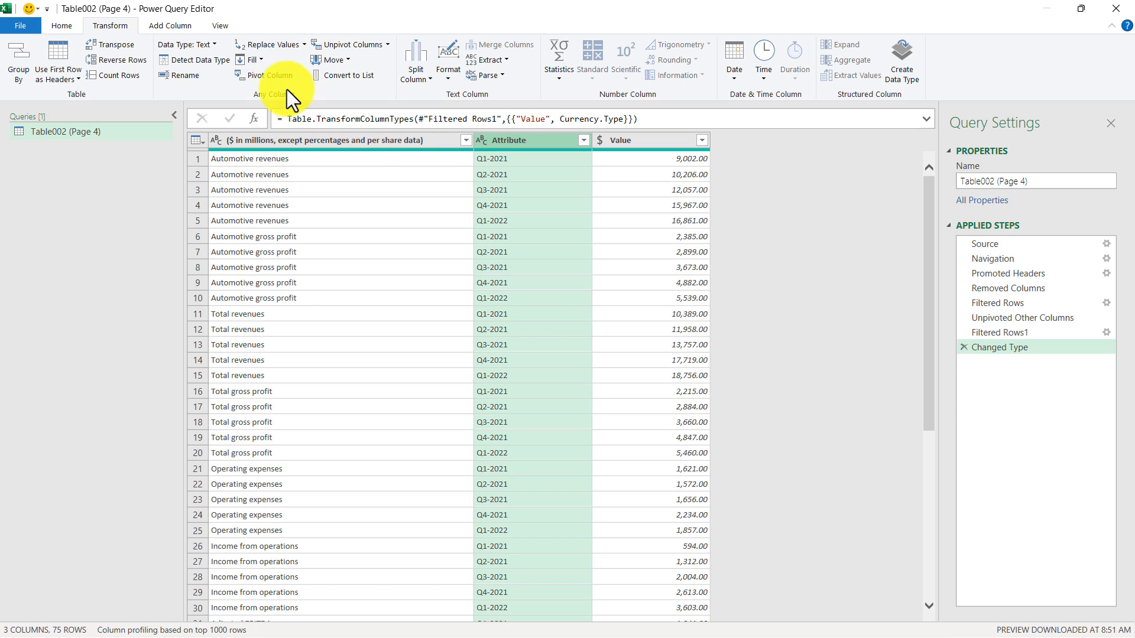
Pivot the Attribute column using Value as the values column, giving 15 rows across 6 columns
{"action": "left_click", "coordinate": [269, 76]}
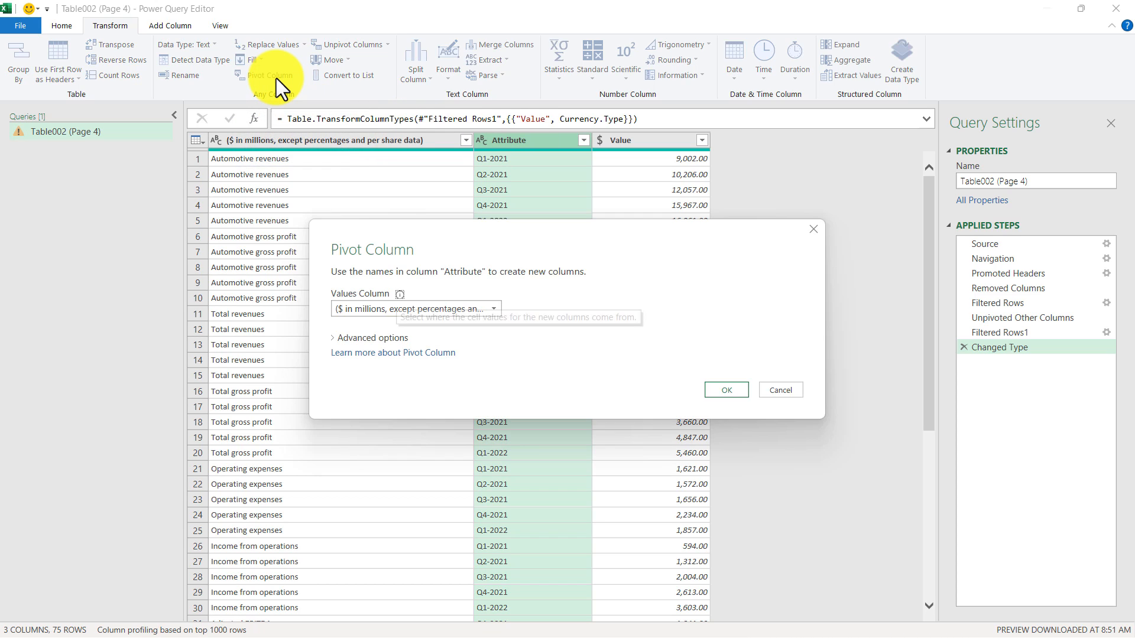
{"action": "left_click", "coordinate": [492, 308]}
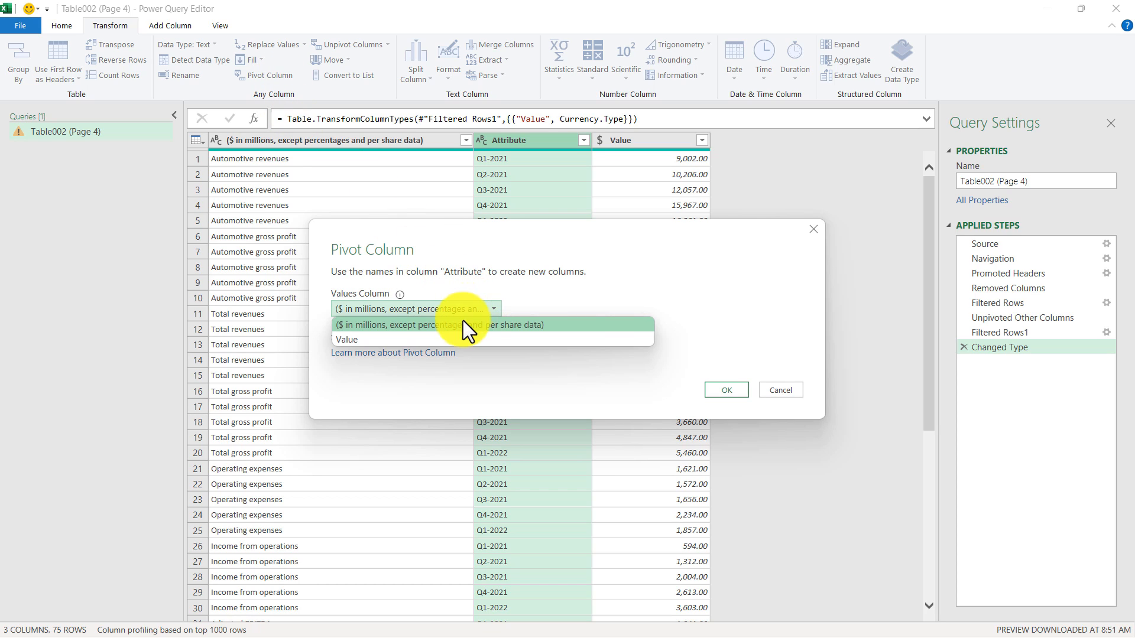
{"action": "left_click", "coordinate": [346, 339]}
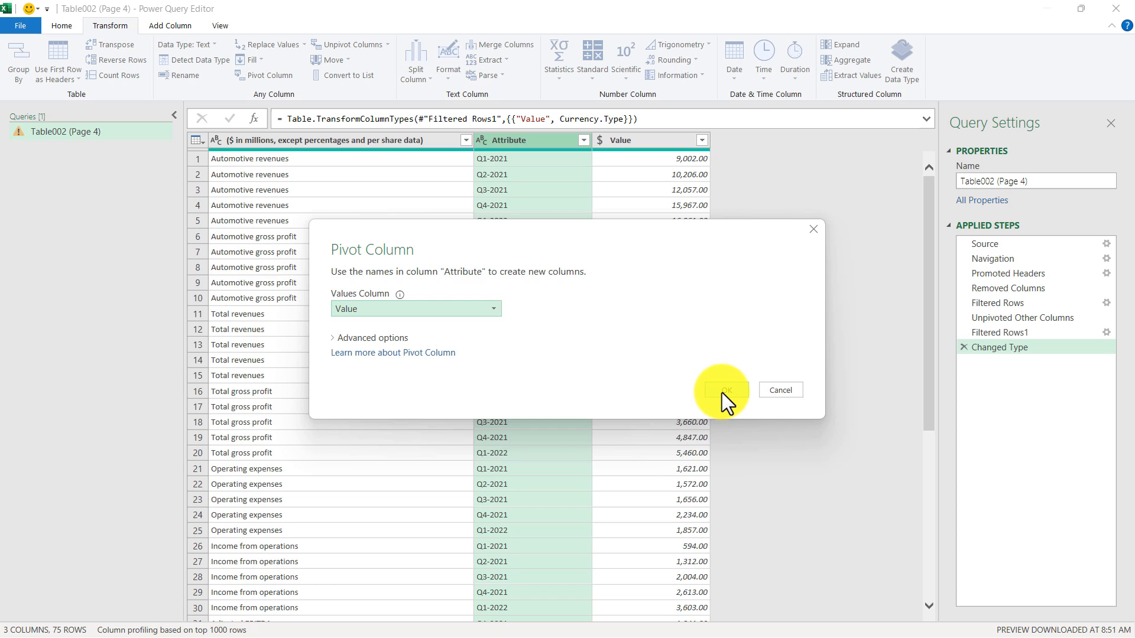
{"action": "left_click", "coordinate": [725, 390]}
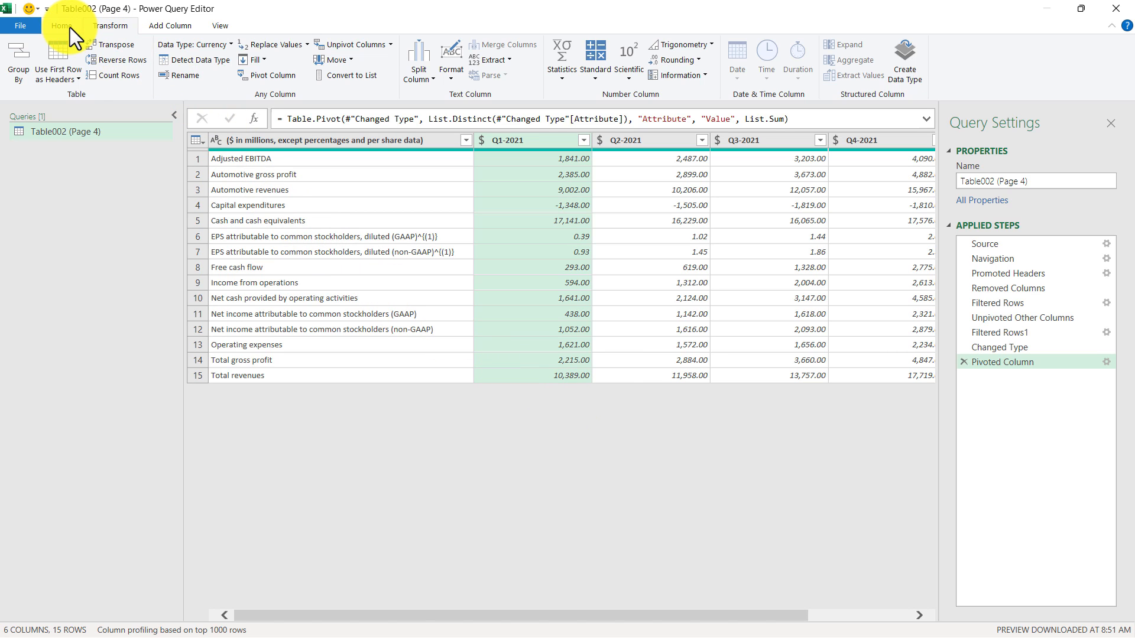
Close & Load the cleaned query onto the Table002 (Page 4) sheet and return to Excel's Home tab
{"action": "left_click", "coordinate": [65, 28]}
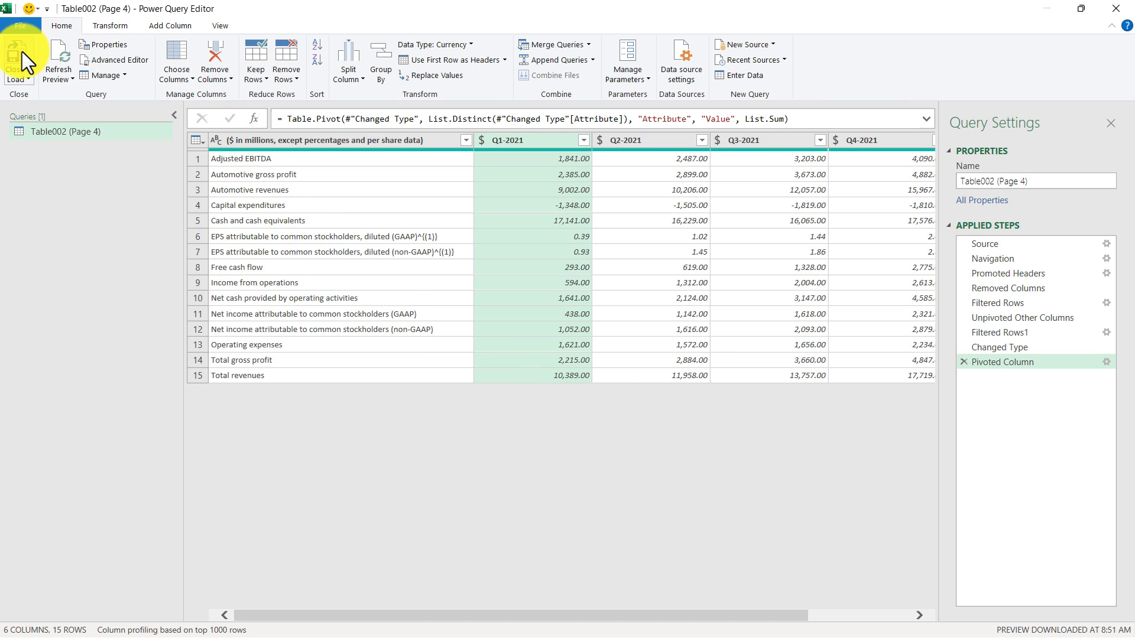
{"action": "left_click", "coordinate": [17, 59]}
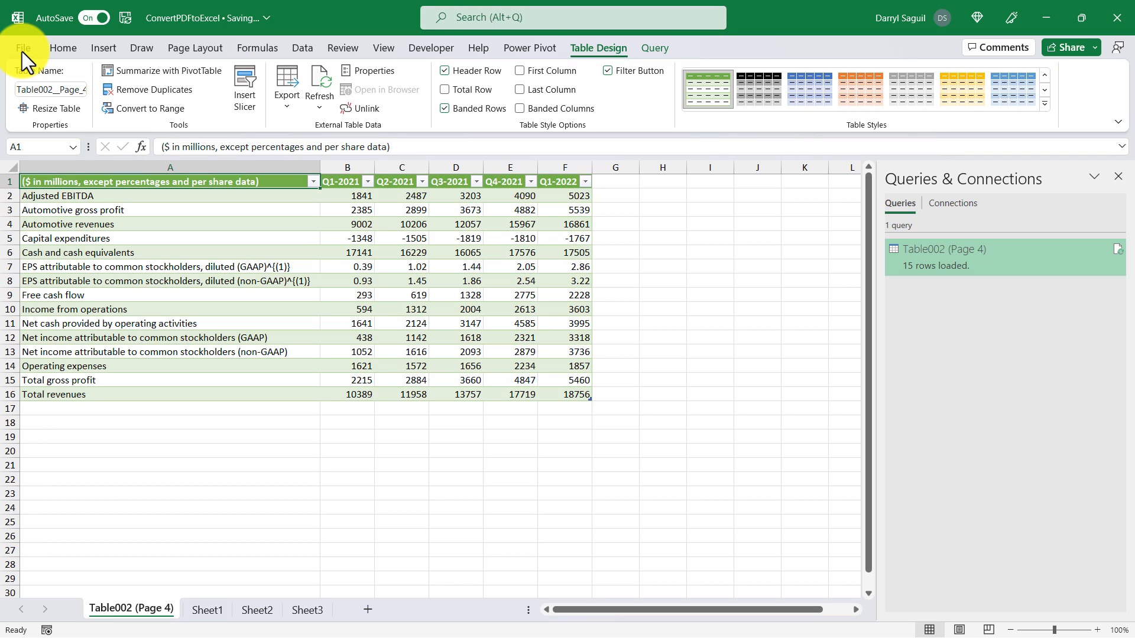
{"action": "left_click", "coordinate": [62, 48]}
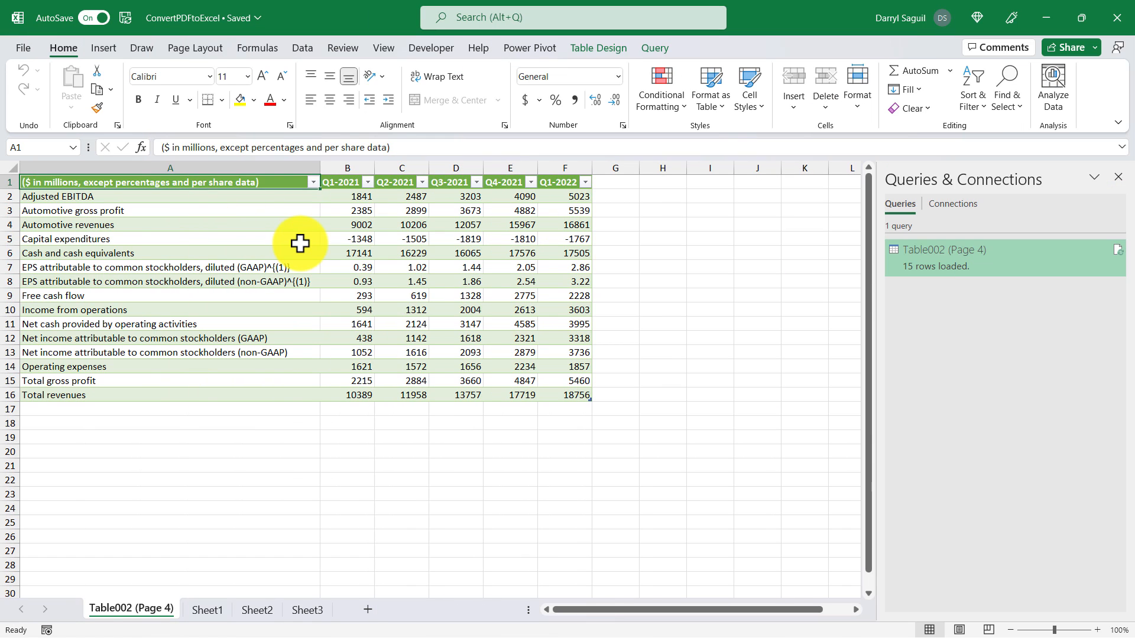
{"action": "left_click", "coordinate": [303, 48]}
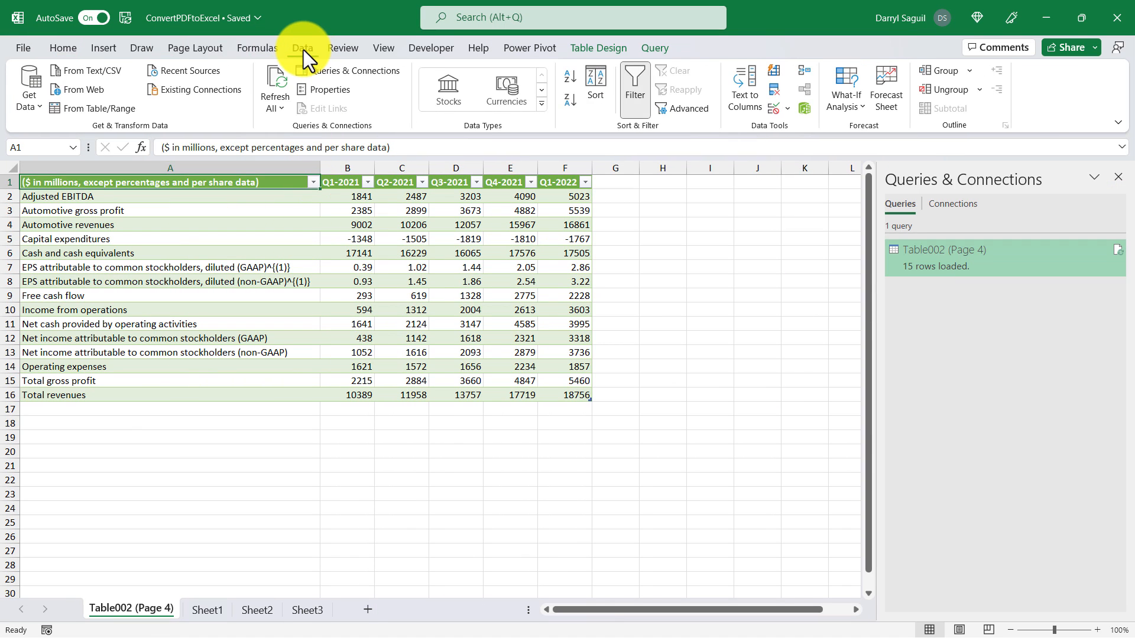
{"action": "left_click", "coordinate": [29, 89]}
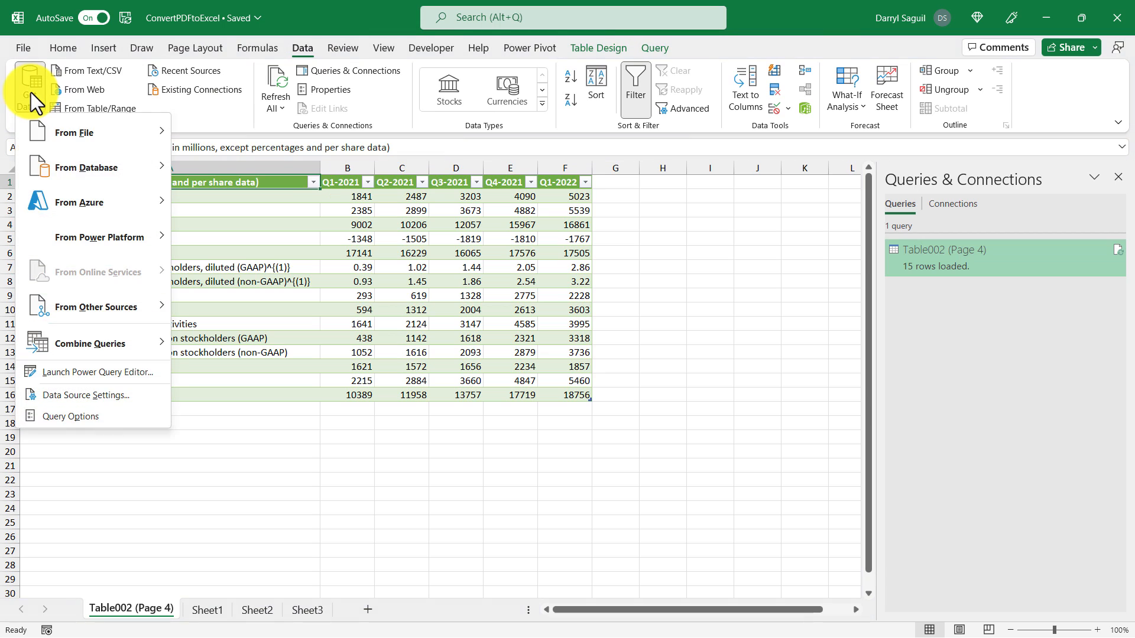
{"action": "mouse_move", "coordinate": [135, 400]}
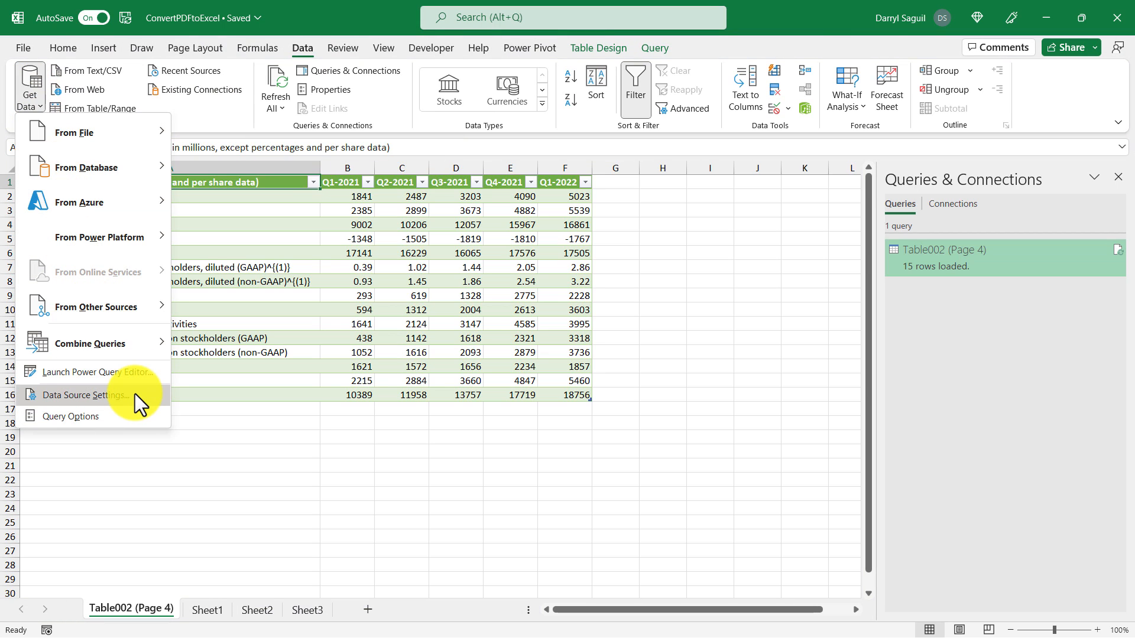
{"action": "left_click", "coordinate": [85, 395]}
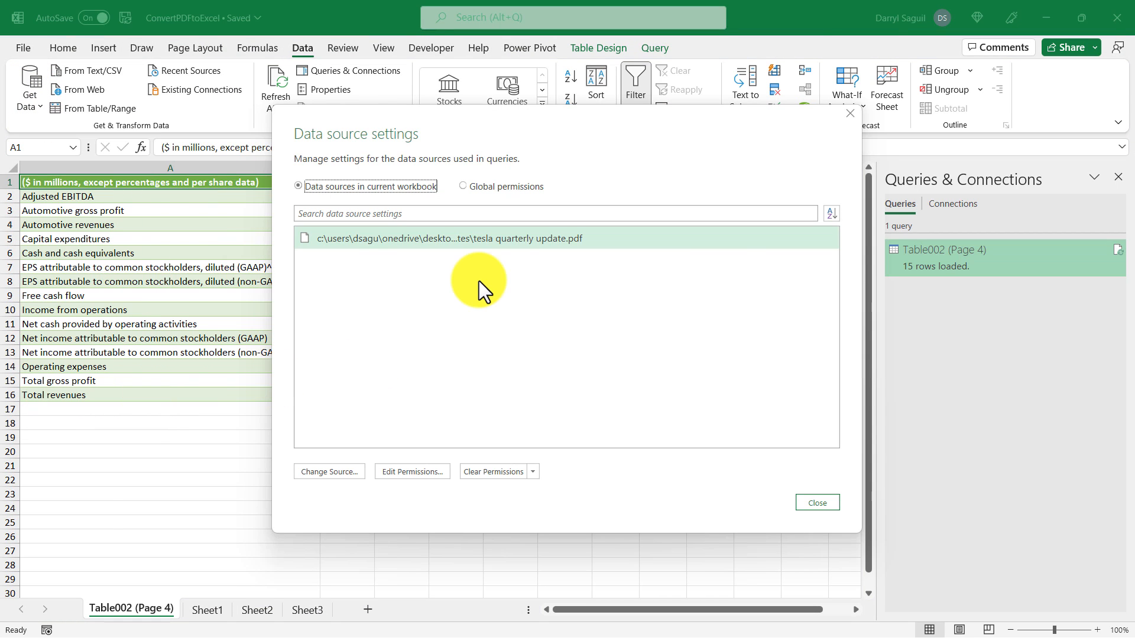
{"action": "mouse_move", "coordinate": [507, 247]}
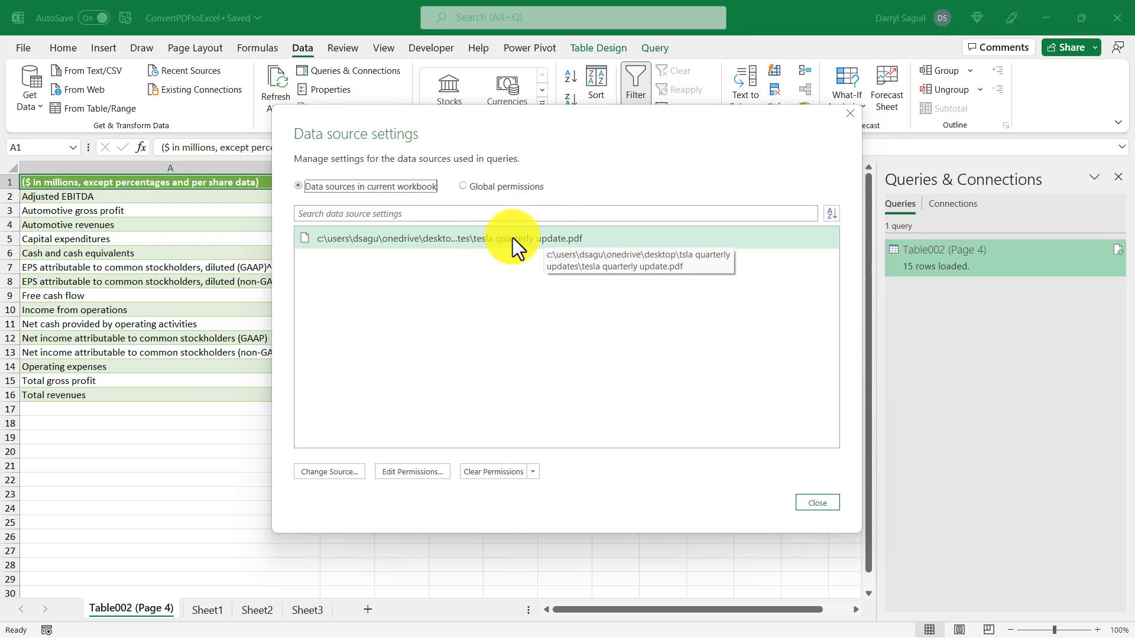
{"action": "mouse_move", "coordinate": [496, 264]}
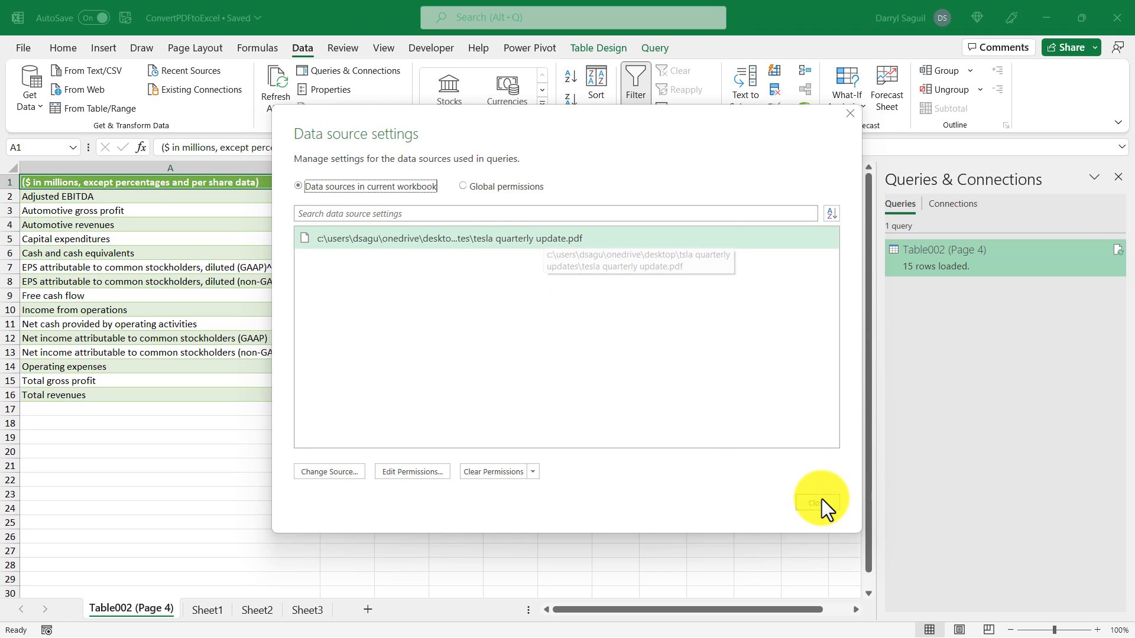
{"action": "left_click", "coordinate": [817, 504]}
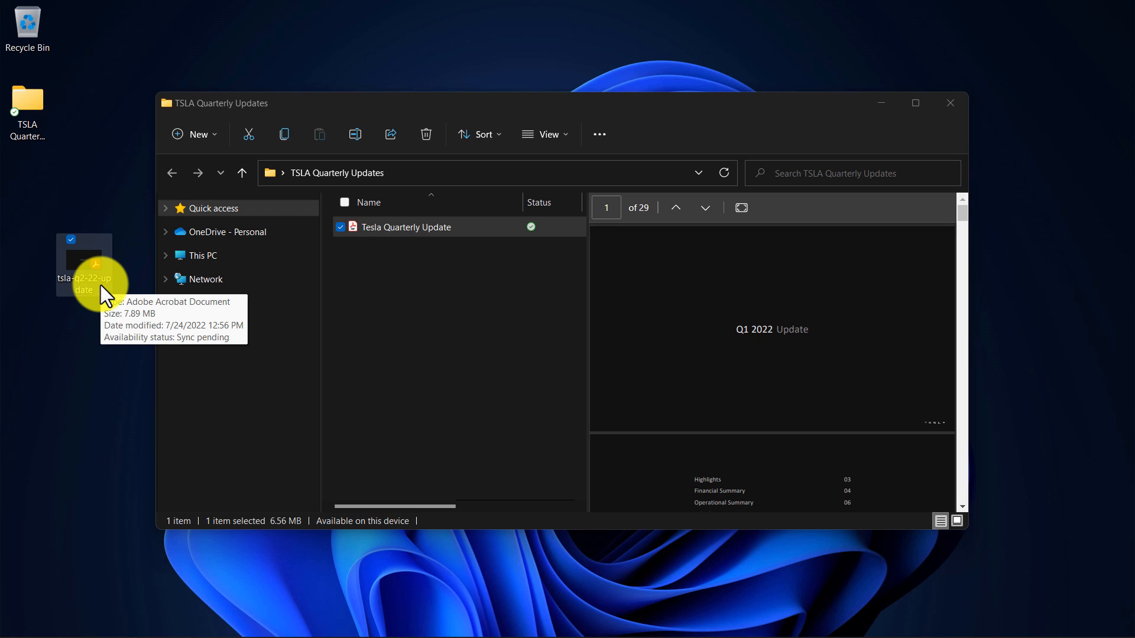
Move the desktop Q2 PDF into TSLA Quarterly Updates, replacing Tesla Quarterly Update.pdf
{"action": "right_click", "coordinate": [84, 264]}
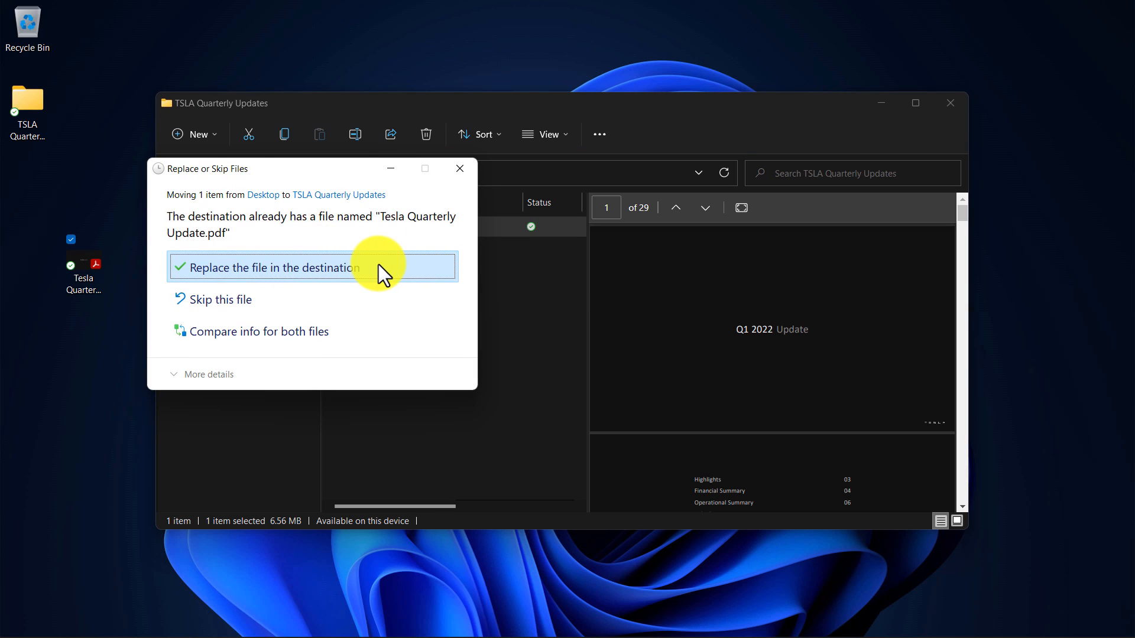
{"action": "left_click", "coordinate": [279, 267]}
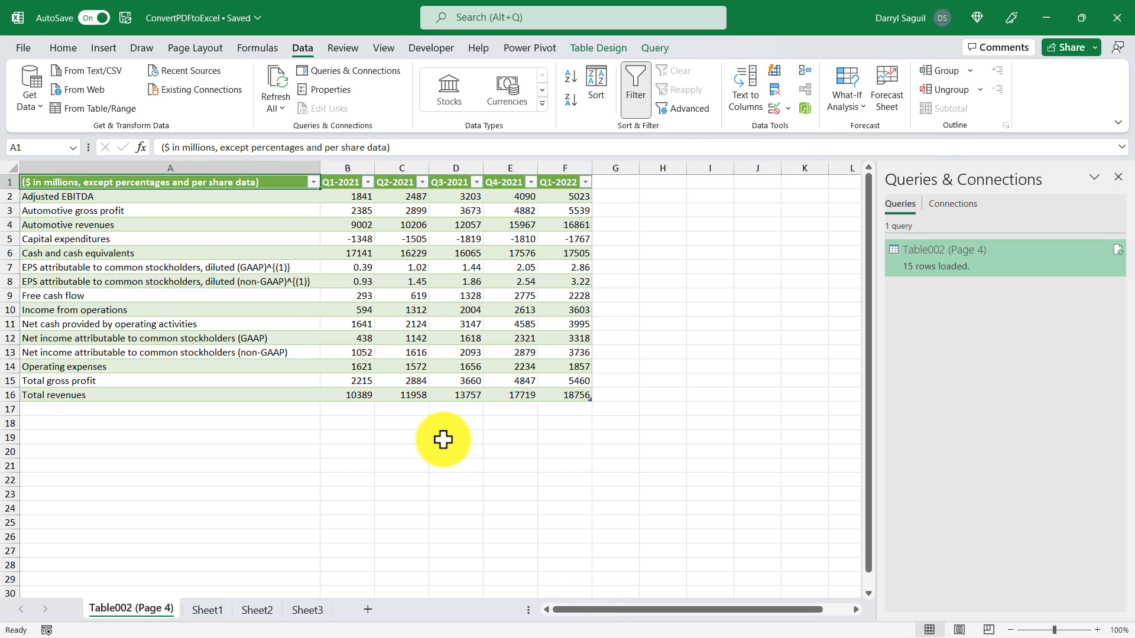
{"action": "mouse_move", "coordinate": [456, 319]}
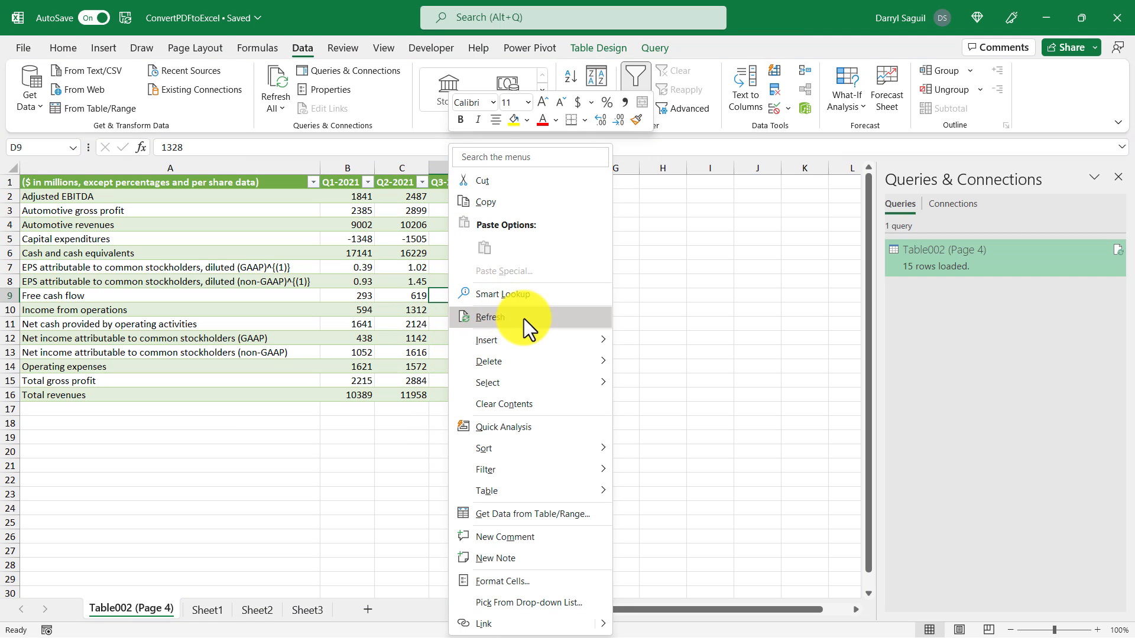
Refresh the Tesla table's query from the replaced PDF
{"action": "left_click", "coordinate": [489, 317]}
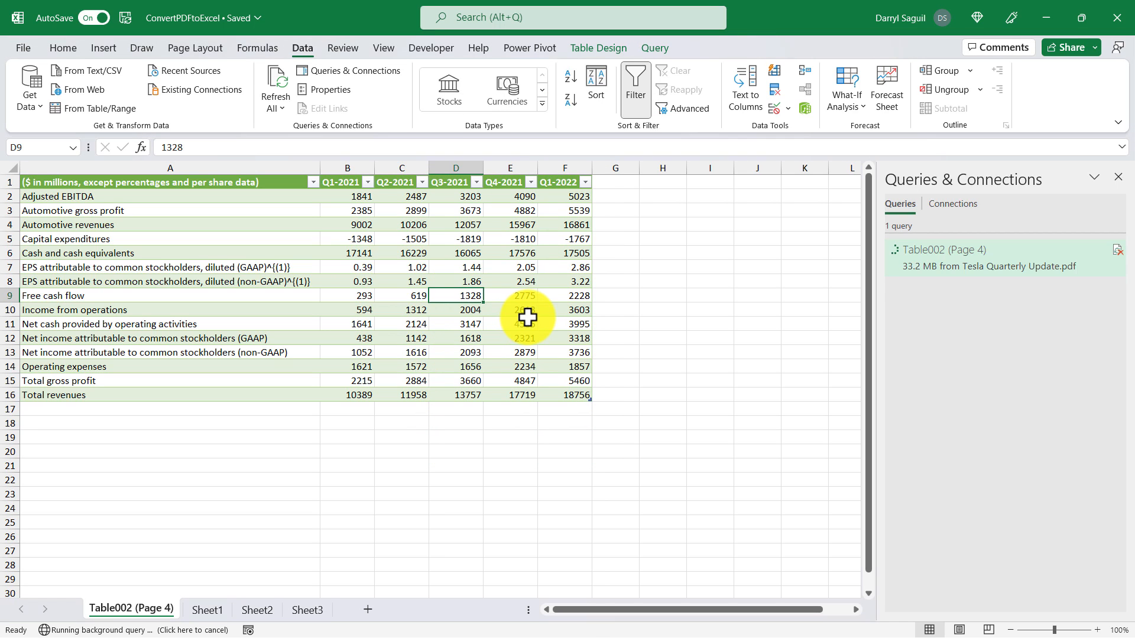